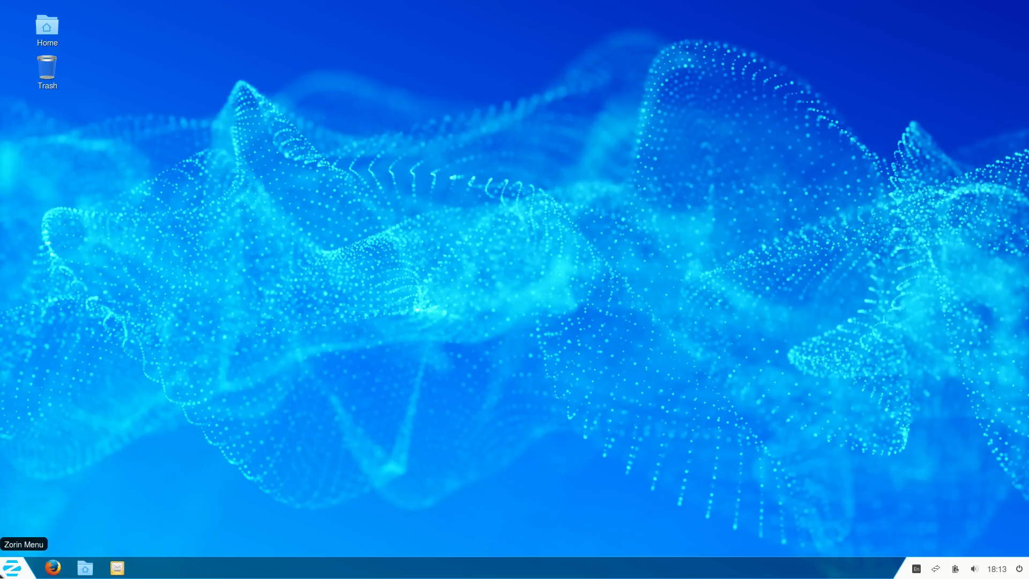
- Search the Zorin Menu for 'zorin' to list the five Zorin tools
{"action": "left_click", "coordinate": [12, 566]}
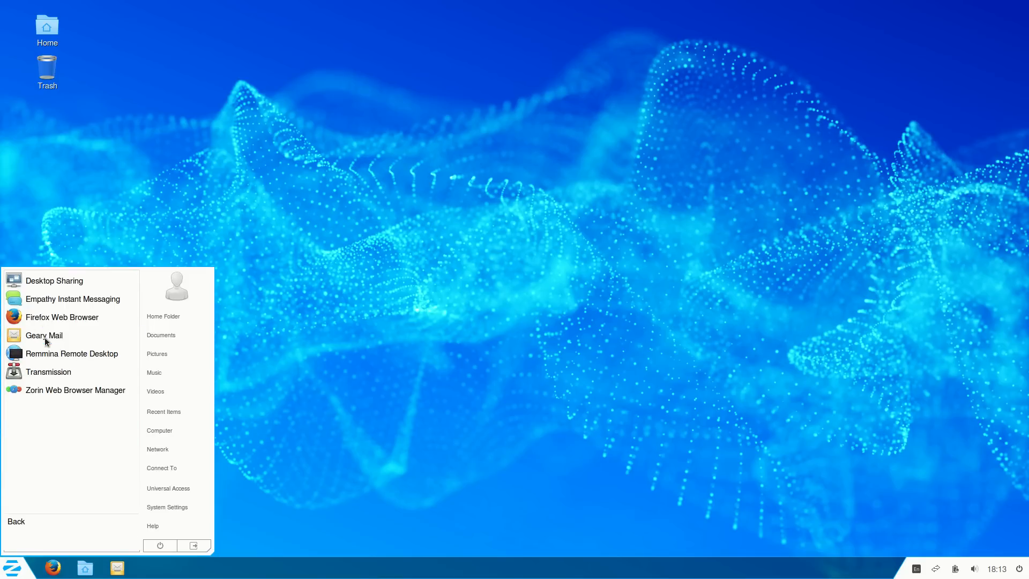
{"action": "left_click", "coordinate": [15, 521]}
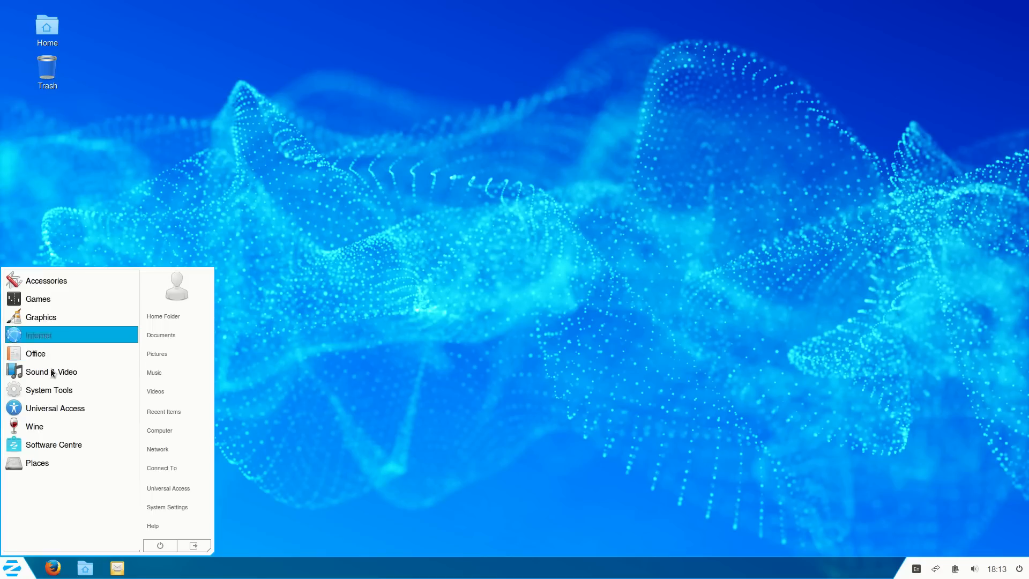
{"action": "mouse_move", "coordinate": [56, 463]}
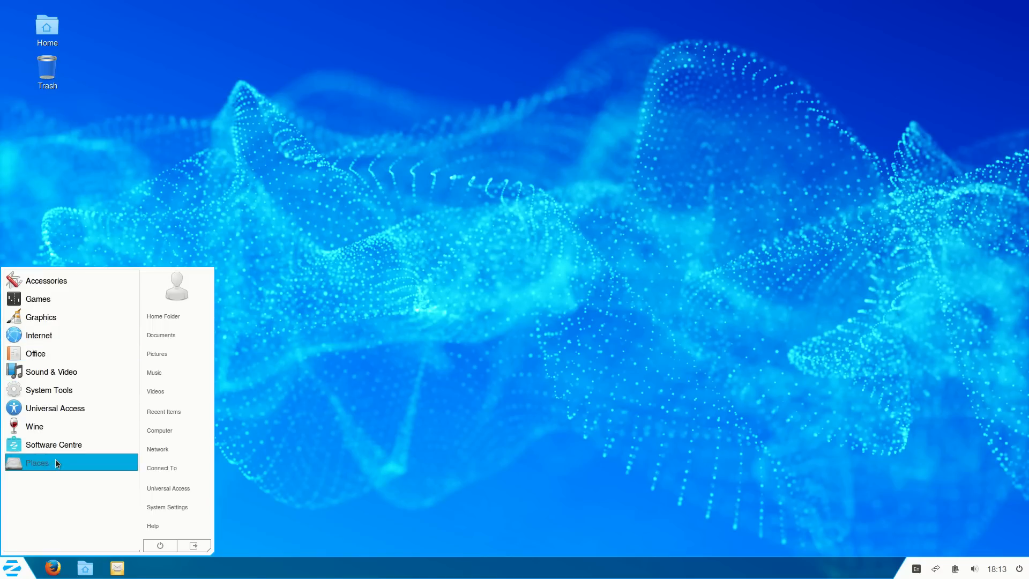
{"action": "mouse_move", "coordinate": [154, 372]}
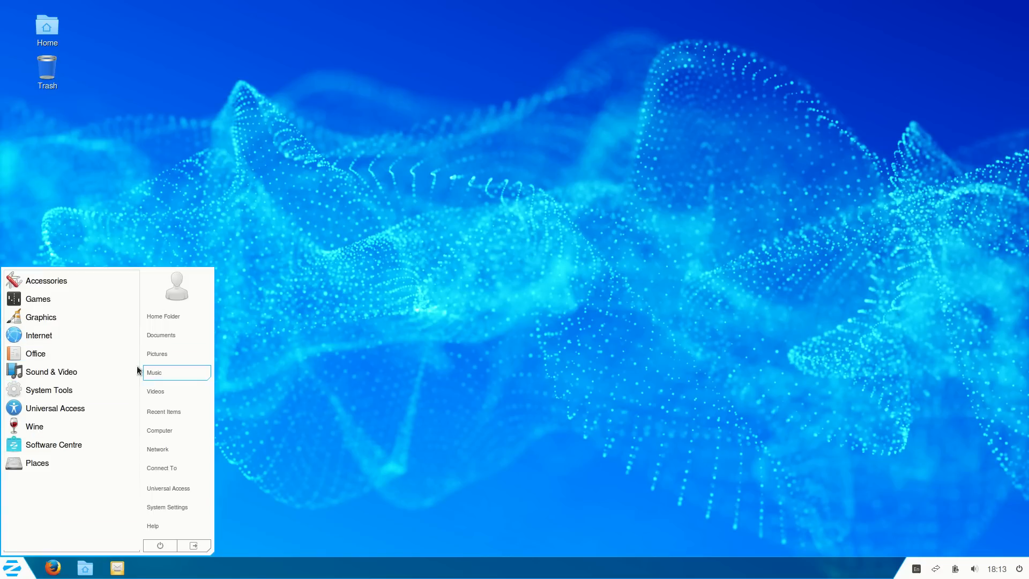
{"action": "mouse_move", "coordinate": [389, 253]}
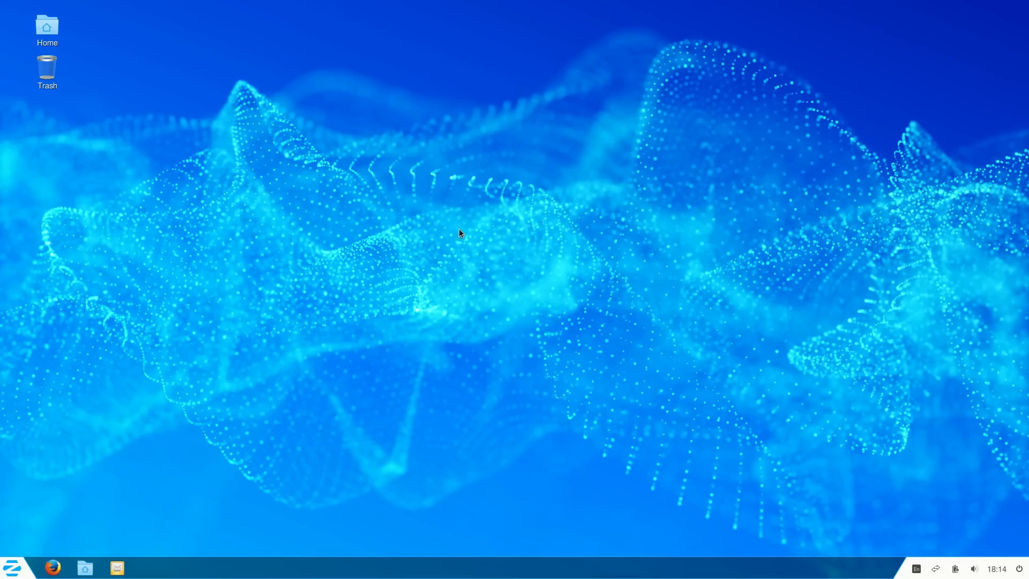
{"action": "mouse_move", "coordinate": [382, 233]}
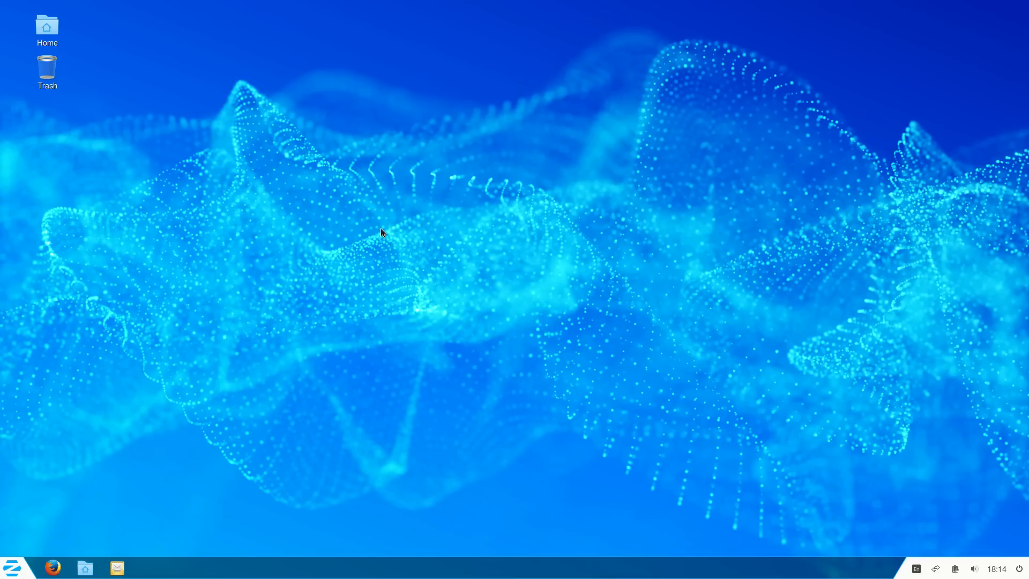
{"action": "mouse_move", "coordinate": [377, 206]}
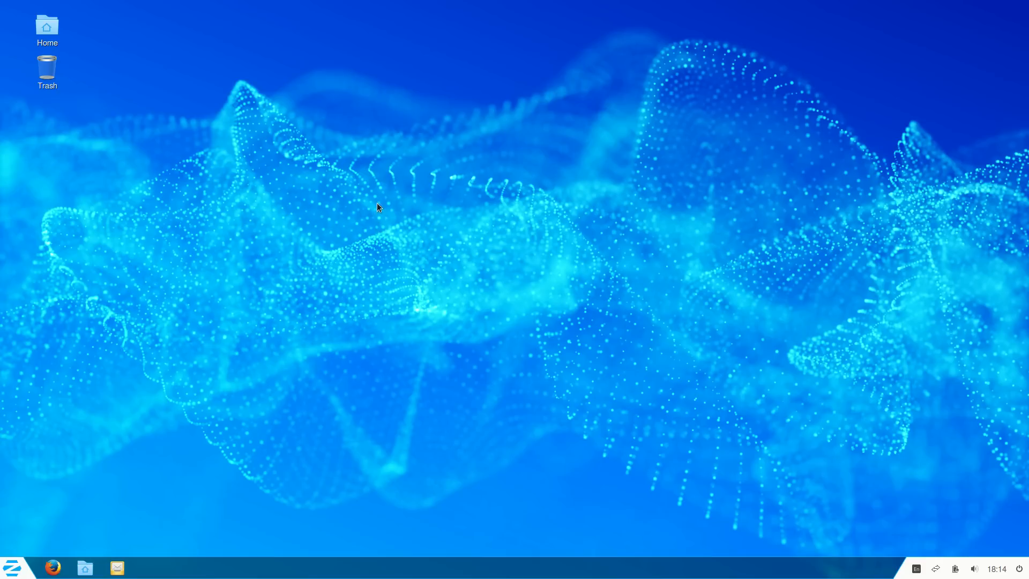
{"action": "mouse_move", "coordinate": [316, 180]}
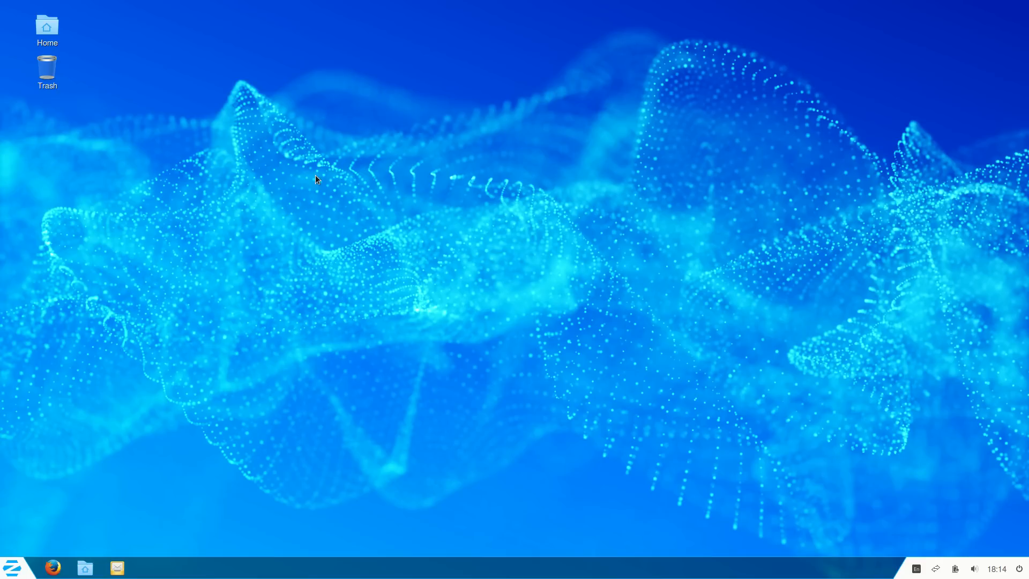
{"action": "left_click", "coordinate": [12, 567]}
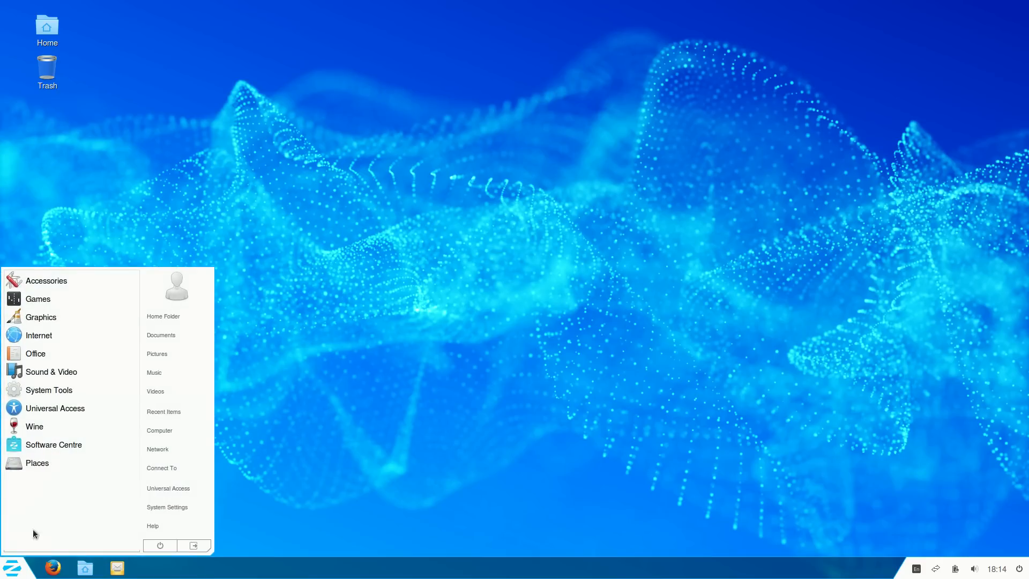
{"action": "type", "text": "zorin"}
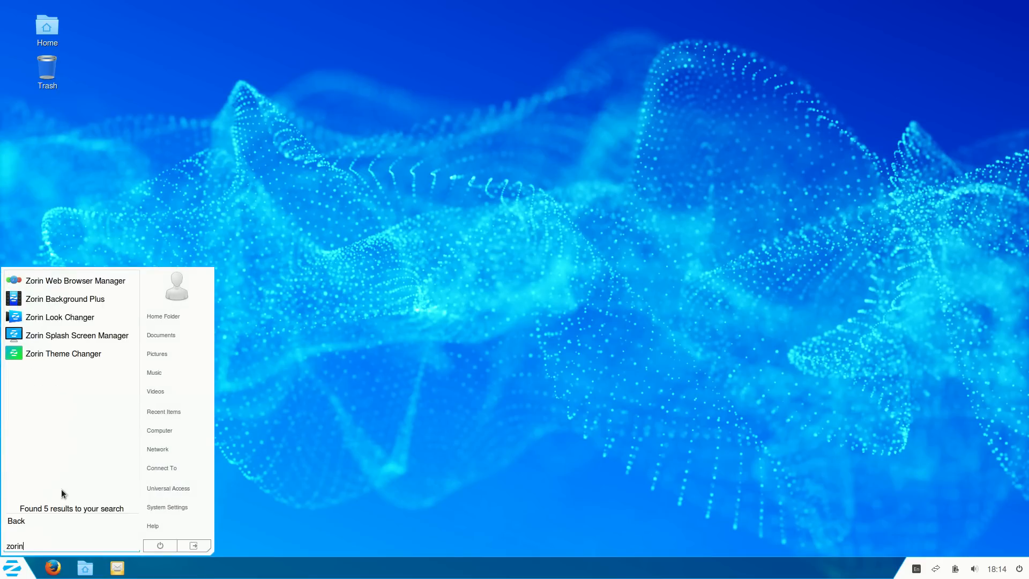
{"action": "mouse_move", "coordinate": [65, 299]}
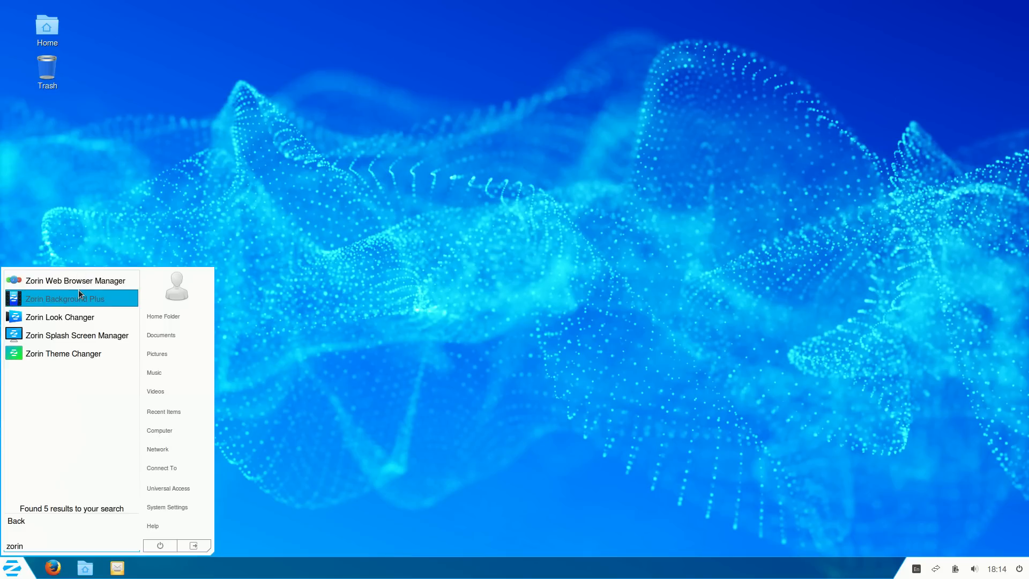
{"action": "mouse_move", "coordinate": [77, 353]}
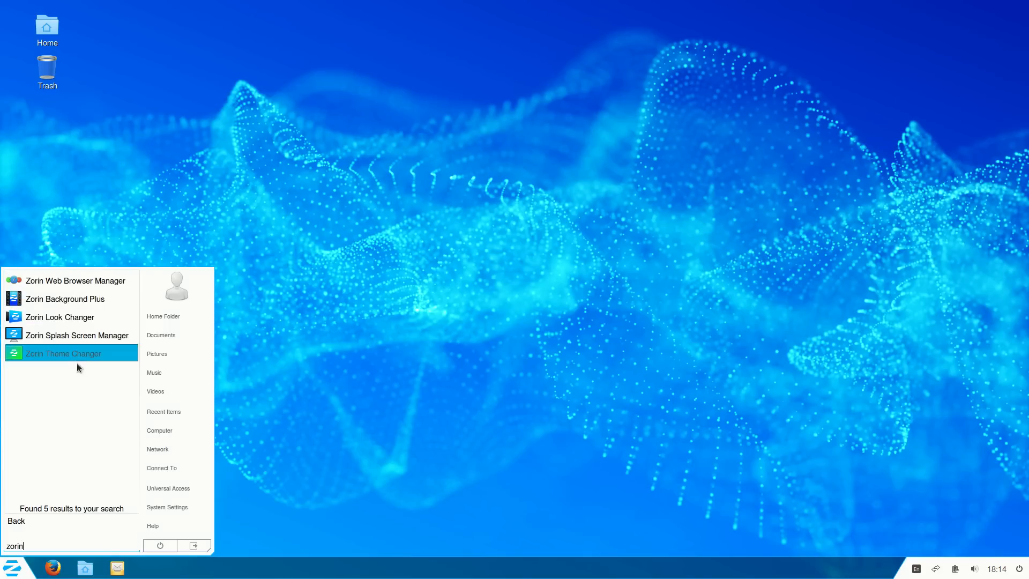
{"action": "mouse_move", "coordinate": [80, 357]}
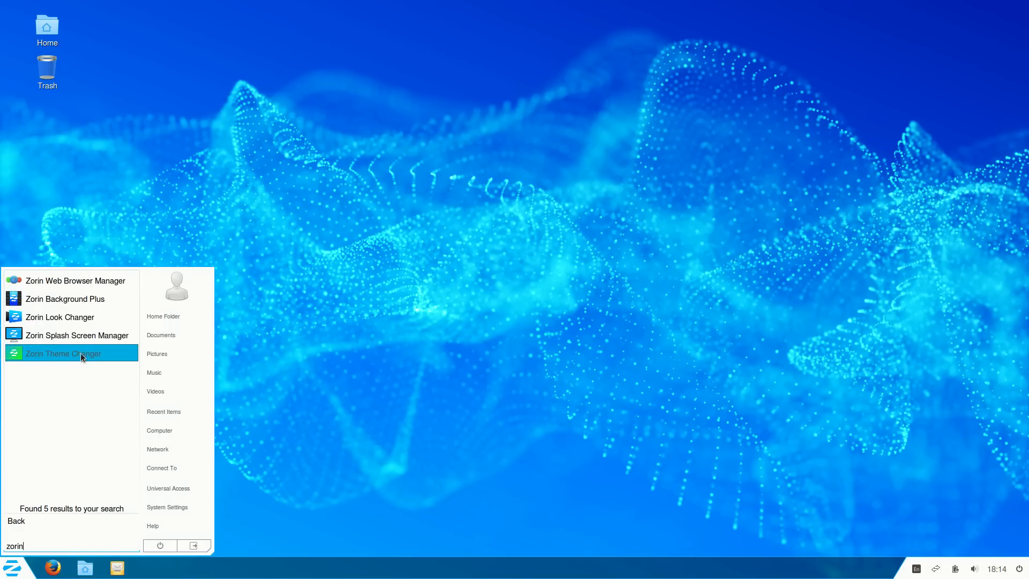
- Launch Zorin Theme Changer from the results and nudge its window up and left
{"action": "left_click", "coordinate": [62, 353]}
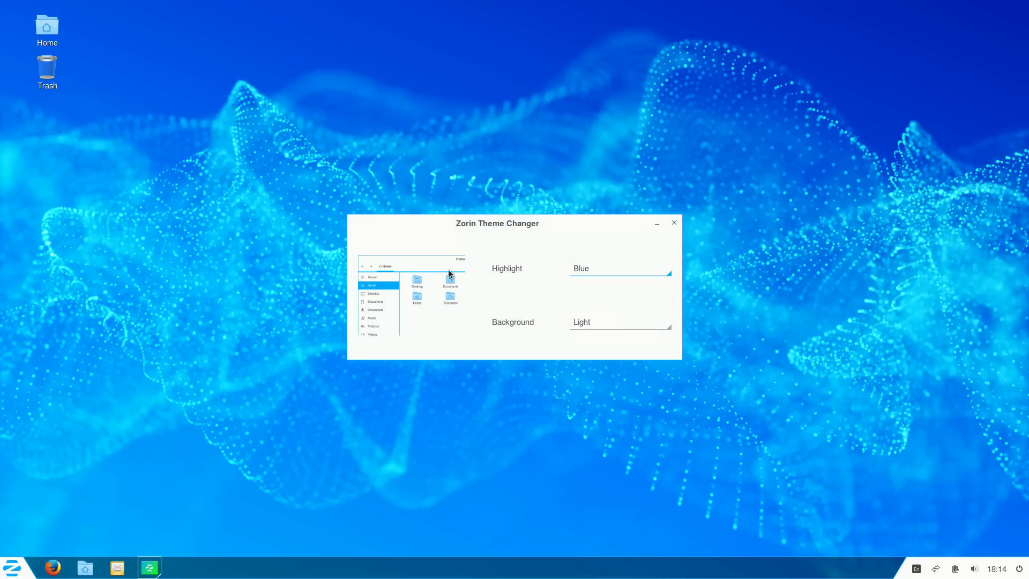
{"action": "mouse_move", "coordinate": [515, 256]}
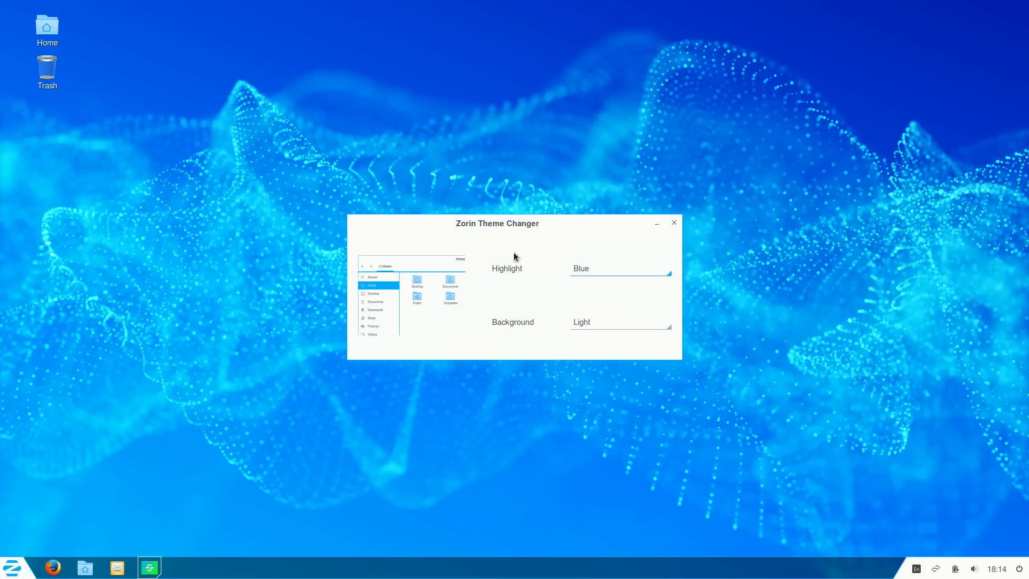
{"action": "mouse_move", "coordinate": [650, 273]}
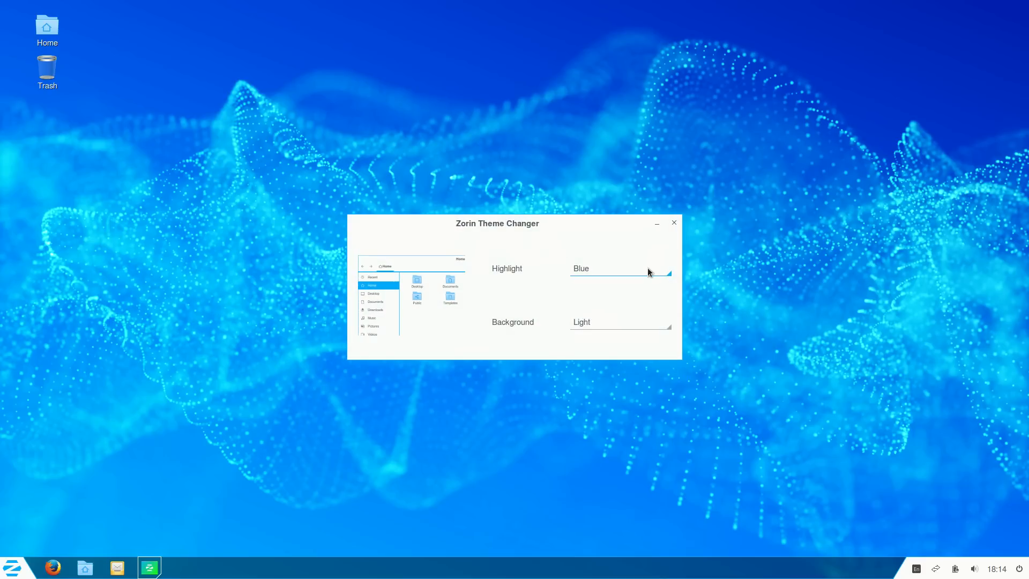
{"action": "mouse_move", "coordinate": [500, 296]}
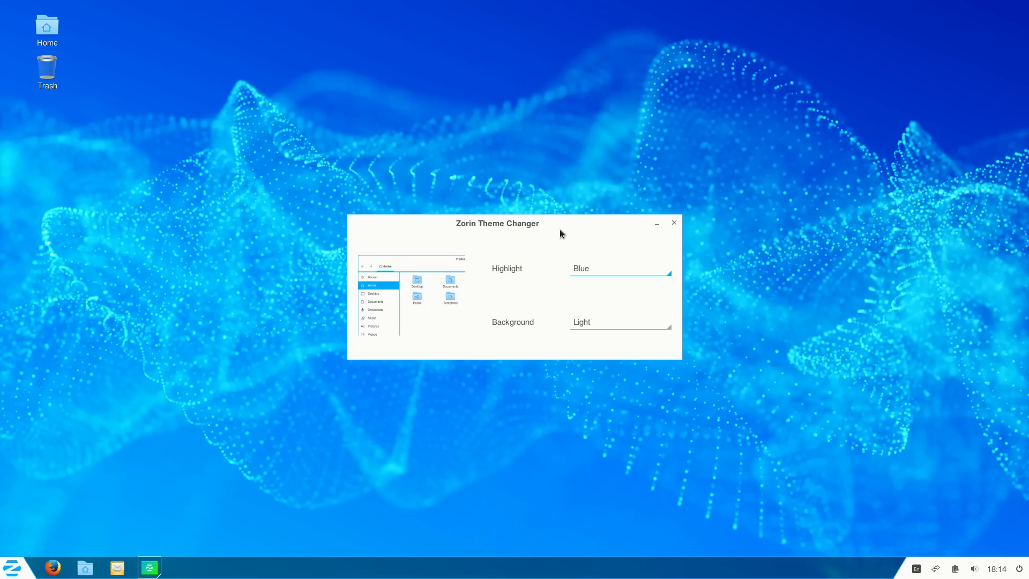
{"action": "left_click_drag", "start_coordinate": [497, 223], "coordinate": [472, 211]}
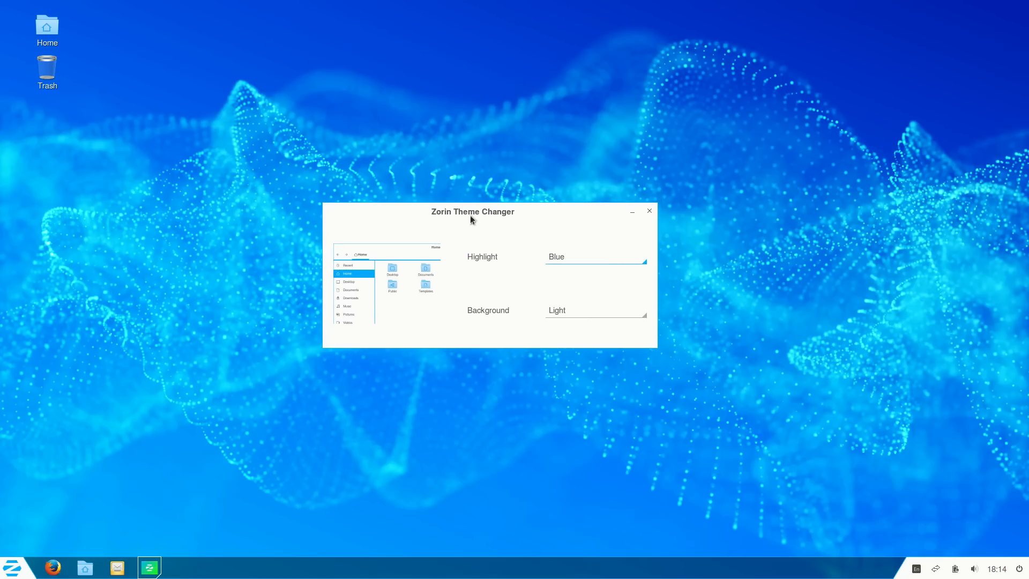
{"action": "mouse_move", "coordinate": [585, 384]}
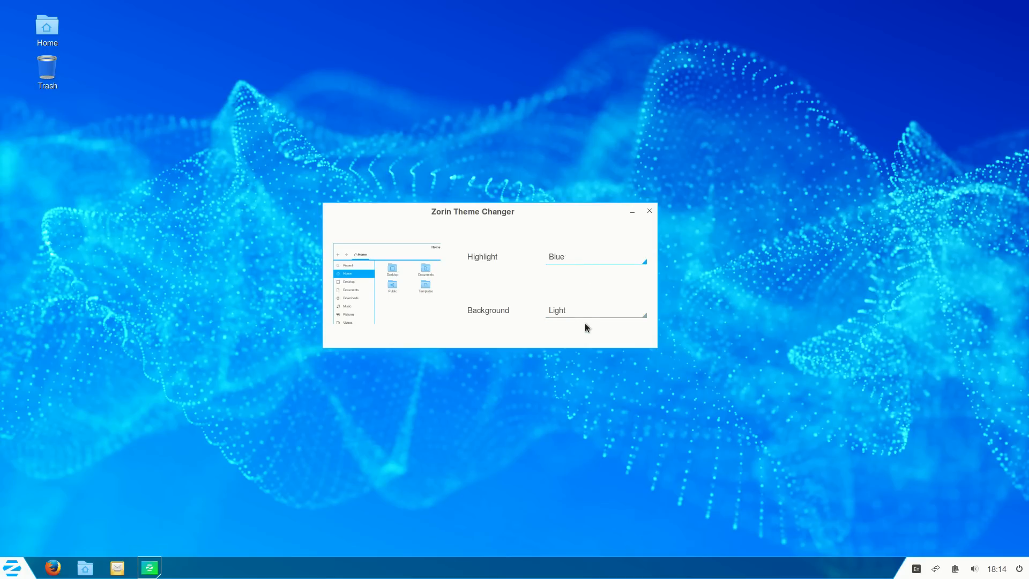
- Try other theme colours, restore Blue highlight on Light background, and close Theme Changer
{"action": "left_click", "coordinate": [594, 310]}
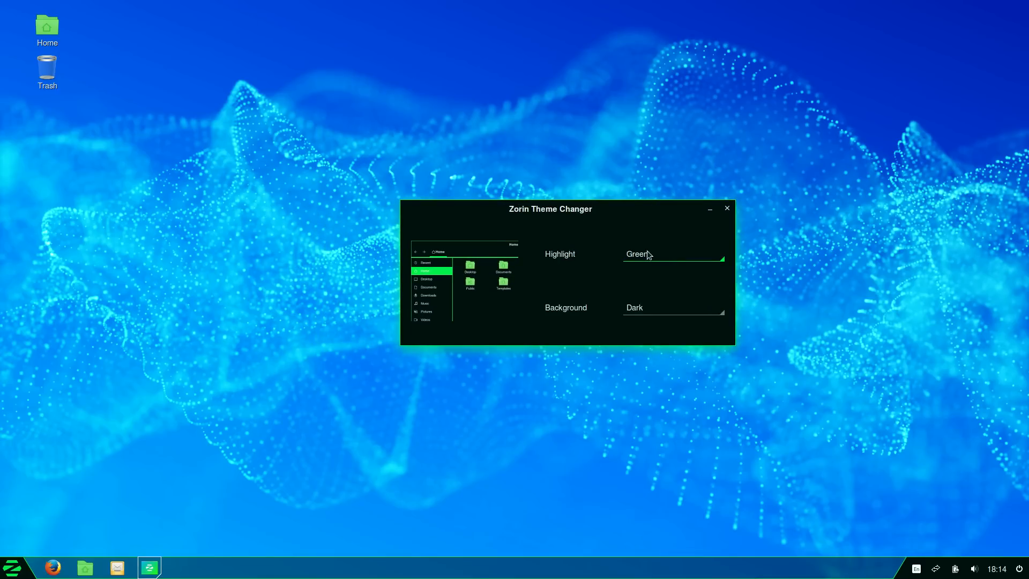
{"action": "mouse_move", "coordinate": [434, 362]}
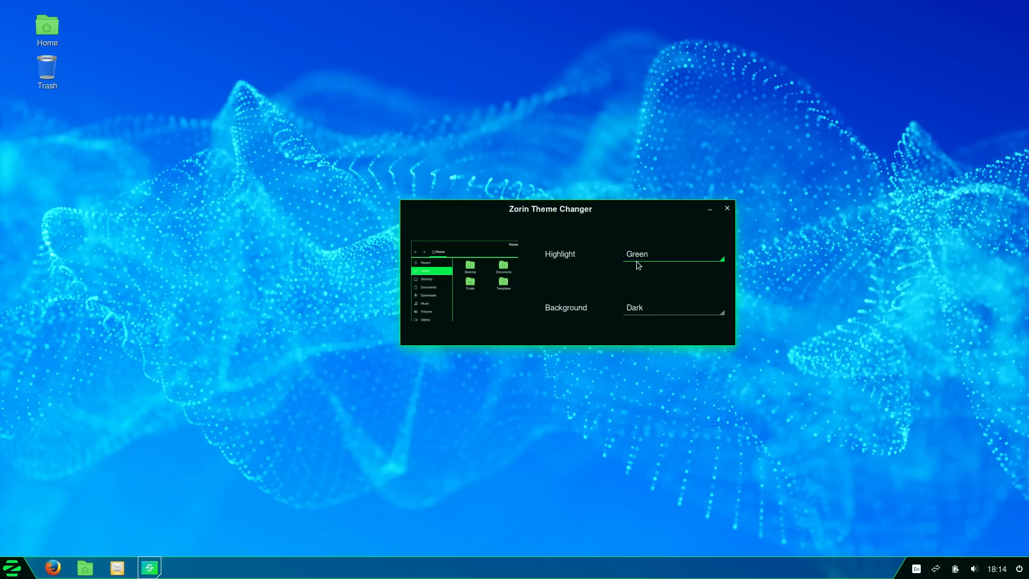
{"action": "mouse_move", "coordinate": [653, 260]}
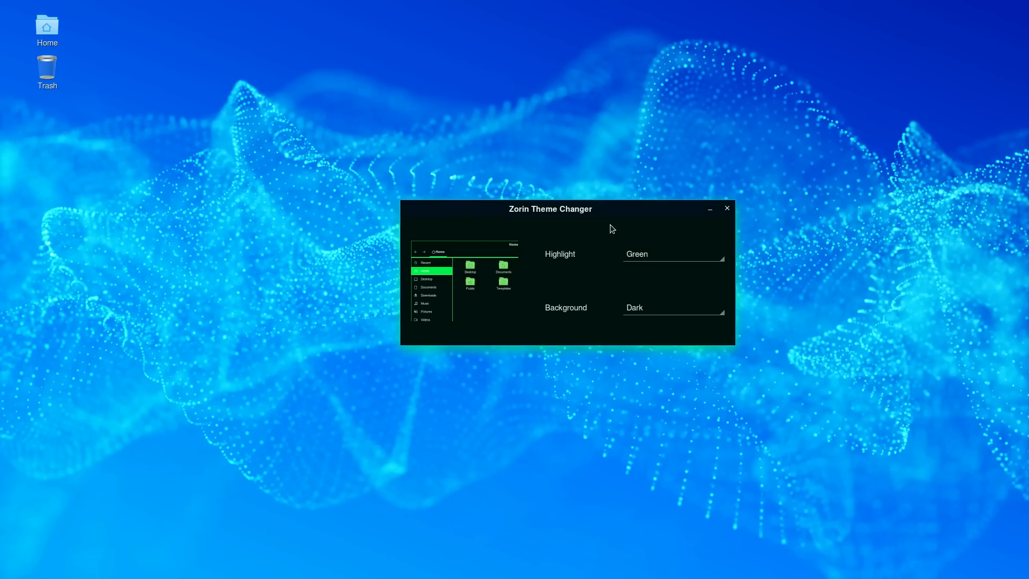
{"action": "left_click", "coordinate": [671, 254]}
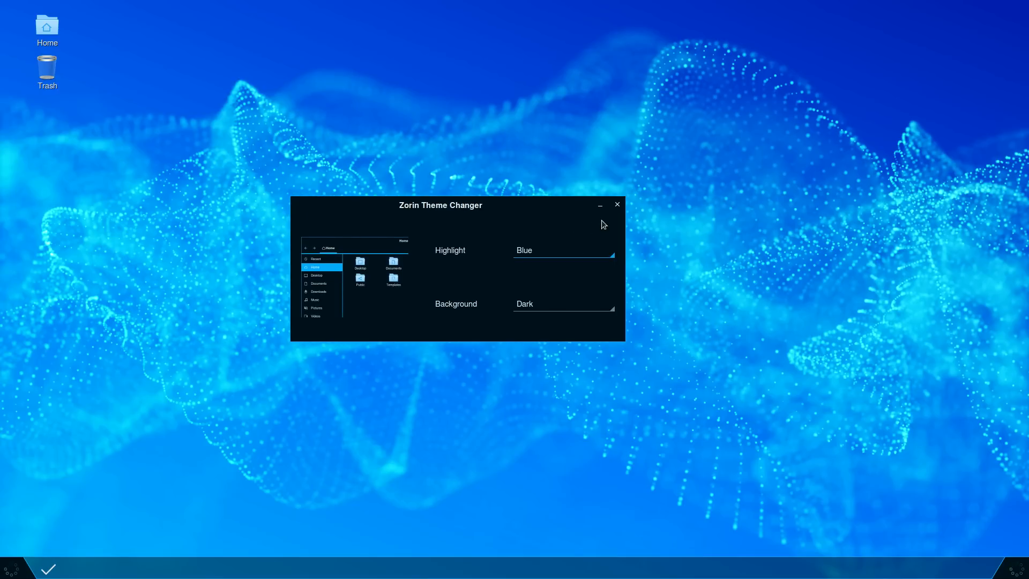
{"action": "left_click", "coordinate": [562, 303]}
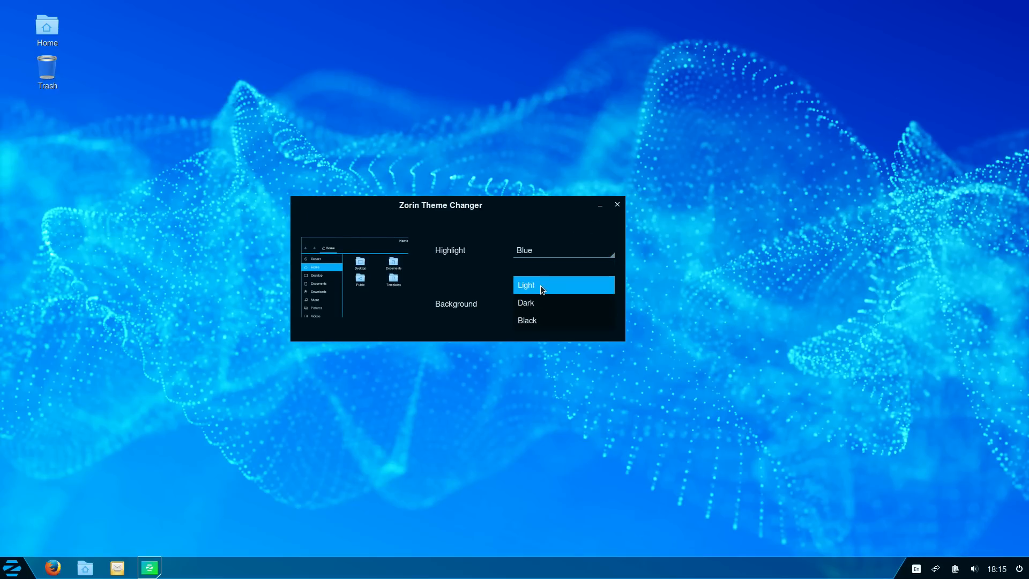
{"action": "left_click", "coordinate": [526, 285]}
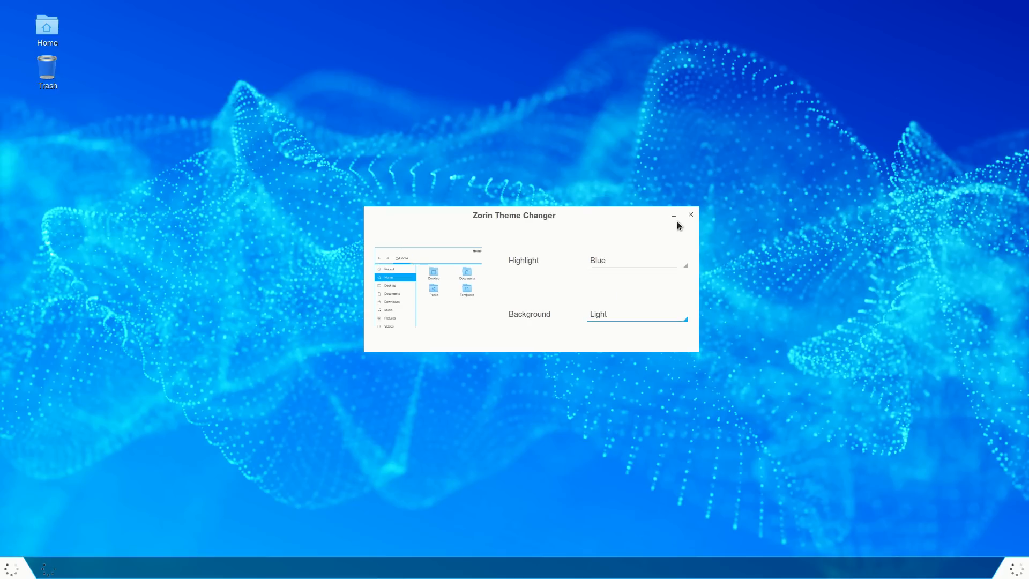
{"action": "left_click", "coordinate": [689, 215]}
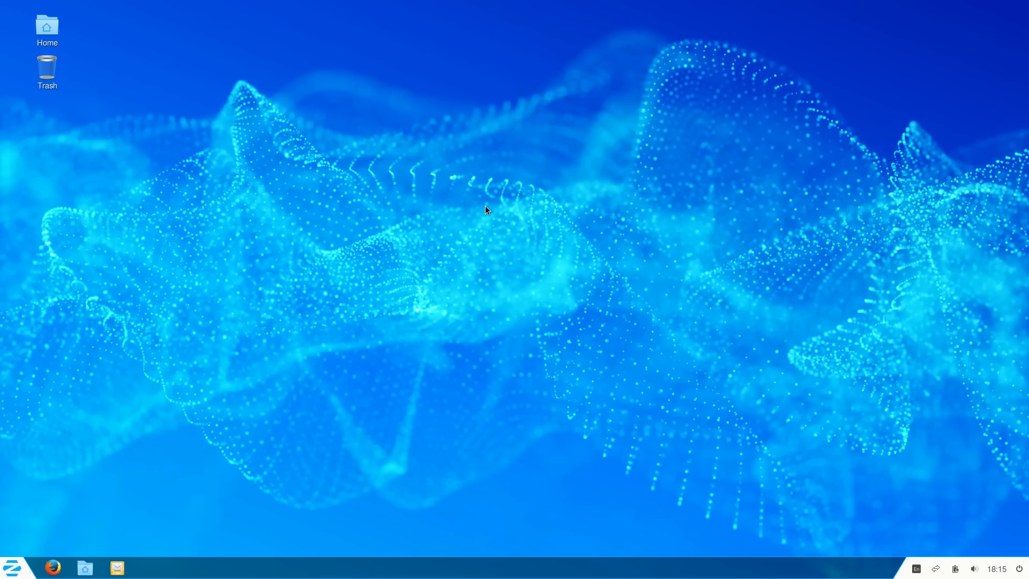
- Launch Zorin Look Changer from the menu to show the desktop layout choices
{"action": "left_click", "coordinate": [10, 567]}
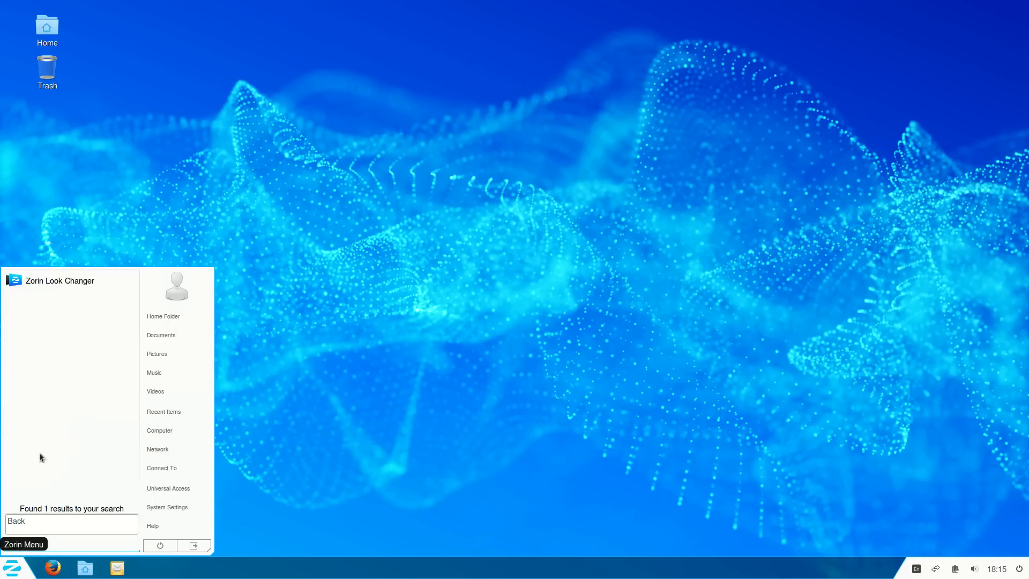
{"action": "left_click", "coordinate": [59, 280]}
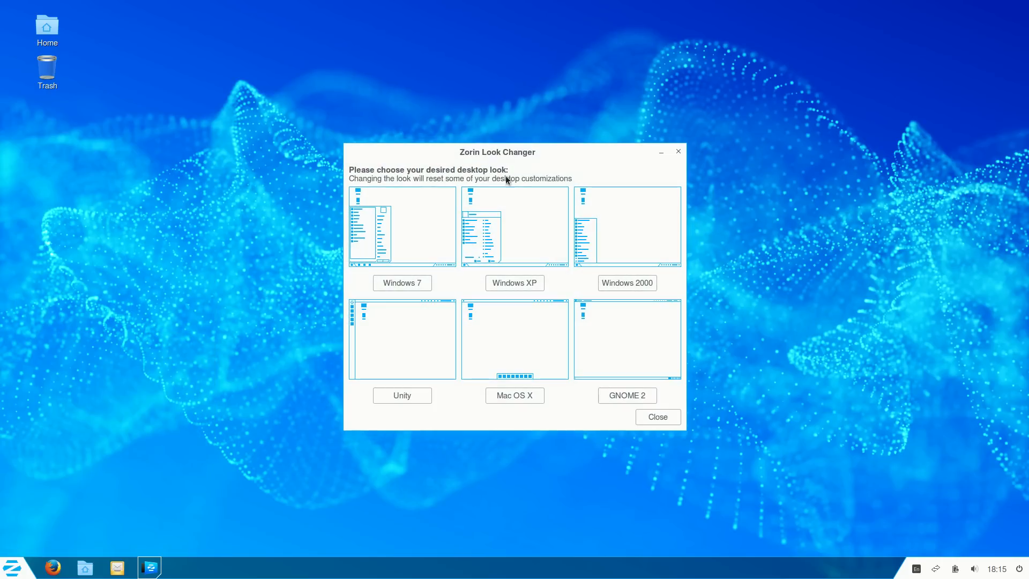
{"action": "mouse_move", "coordinate": [240, 342]}
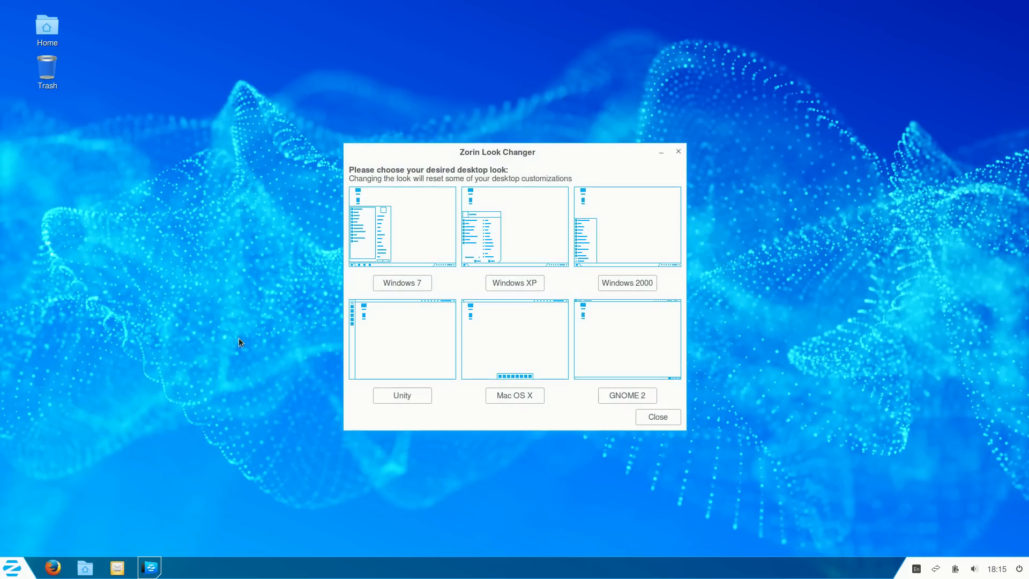
{"action": "mouse_move", "coordinate": [528, 384]}
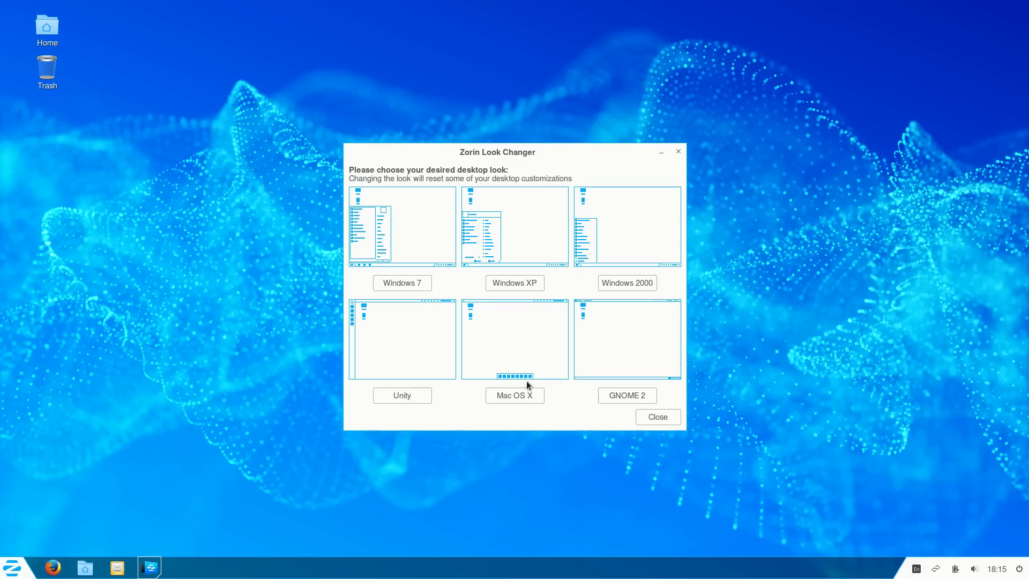
{"action": "mouse_move", "coordinate": [402, 320]}
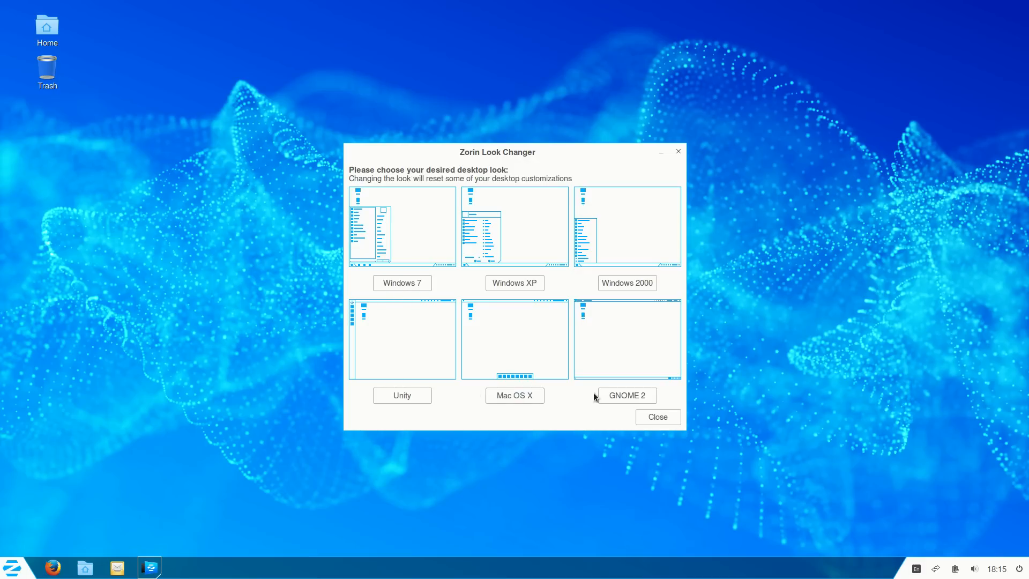
{"action": "mouse_move", "coordinate": [638, 222]}
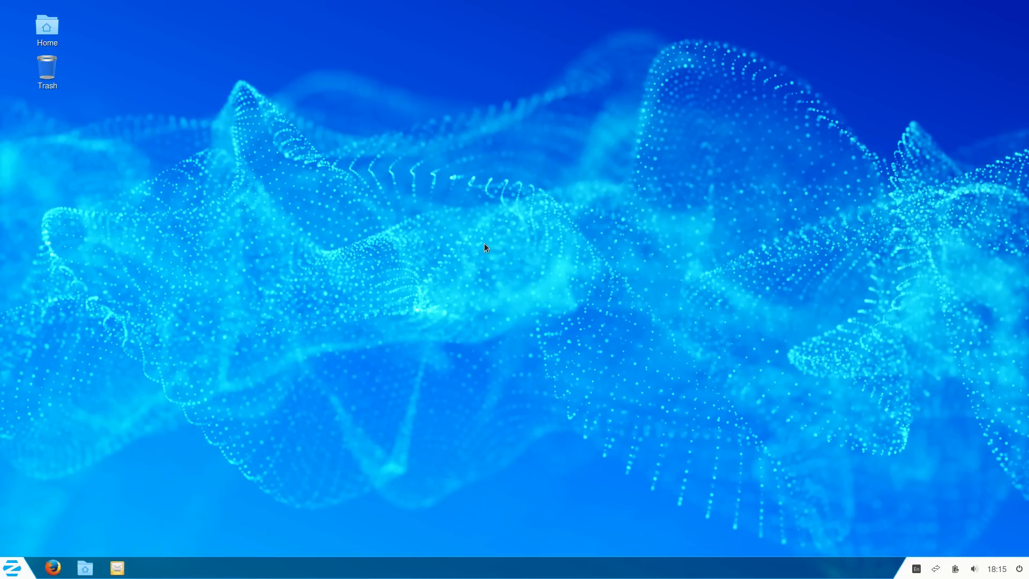
{"action": "mouse_move", "coordinate": [445, 219]}
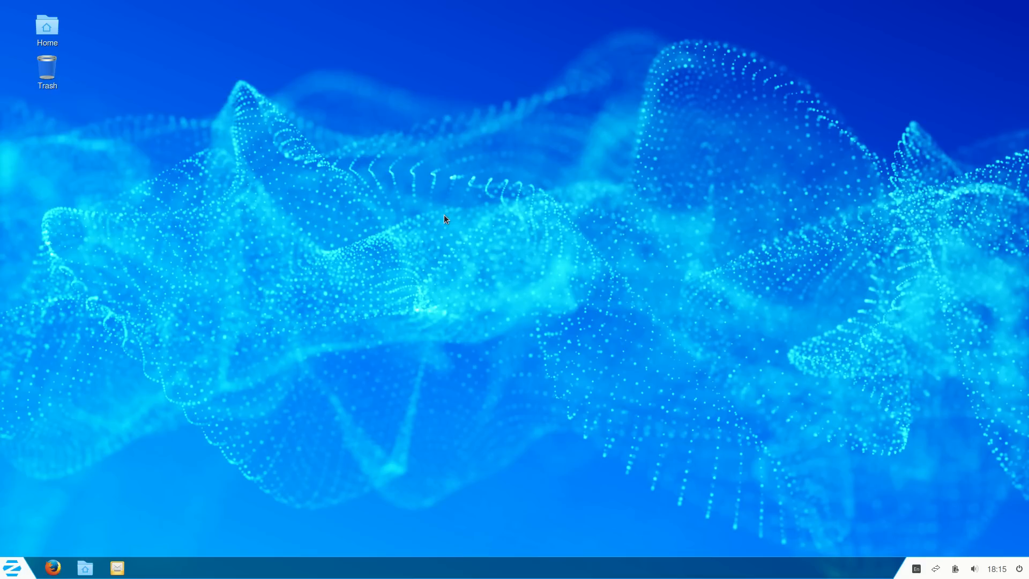
{"action": "mouse_move", "coordinate": [365, 236]}
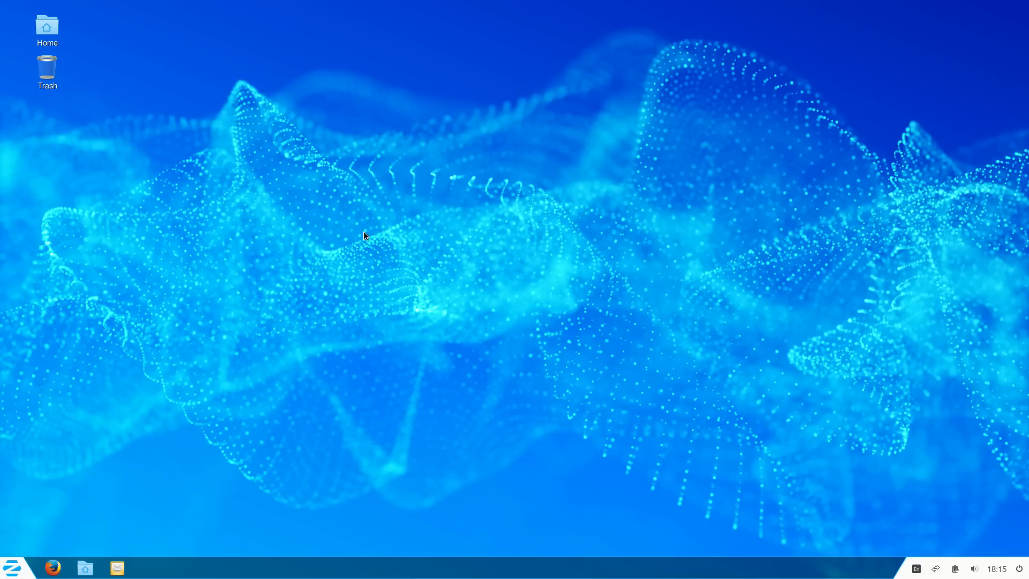
{"action": "mouse_move", "coordinate": [304, 233]}
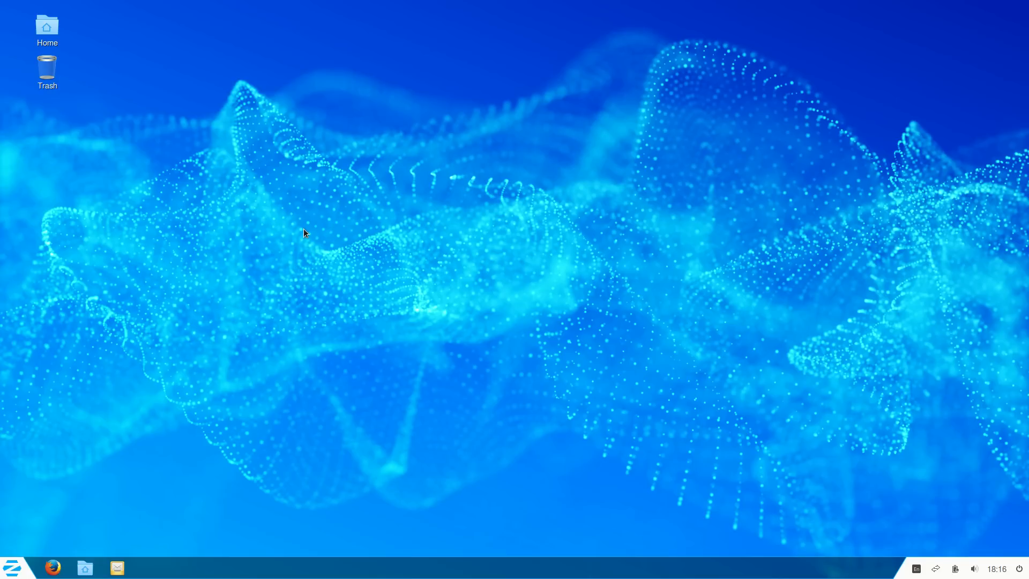
{"action": "mouse_move", "coordinate": [296, 230]}
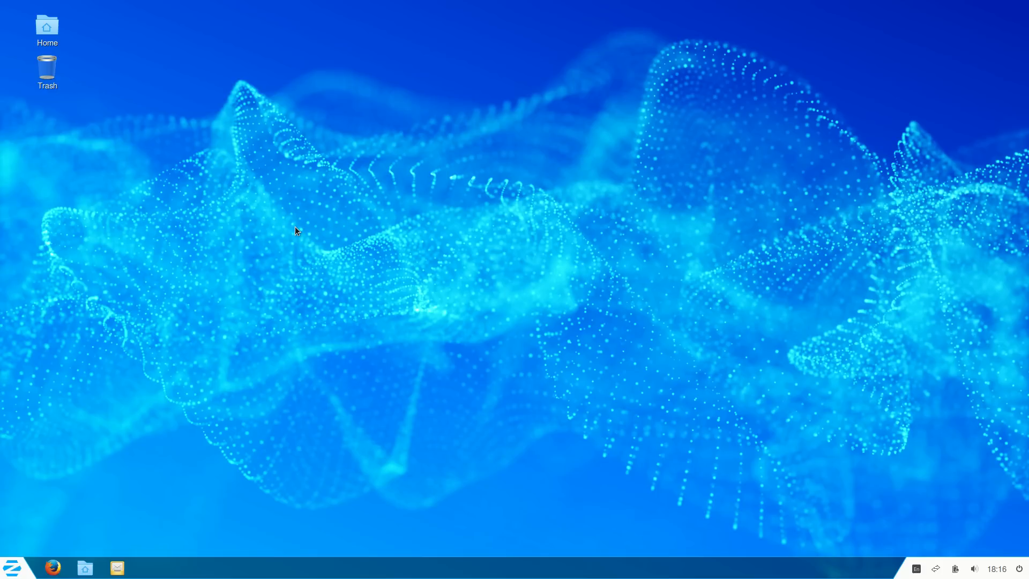
{"action": "mouse_move", "coordinate": [286, 219]}
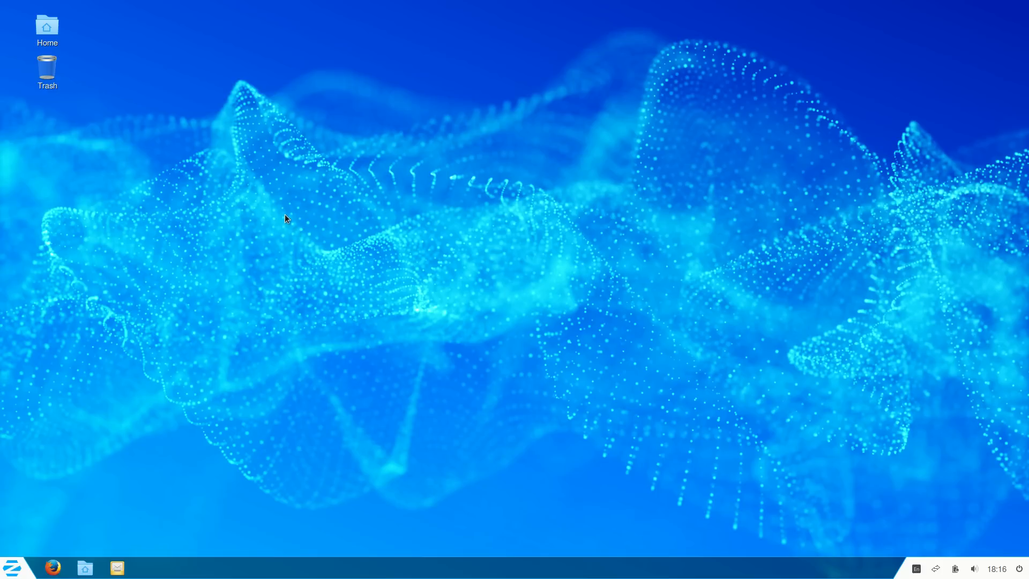
{"action": "mouse_move", "coordinate": [274, 233]}
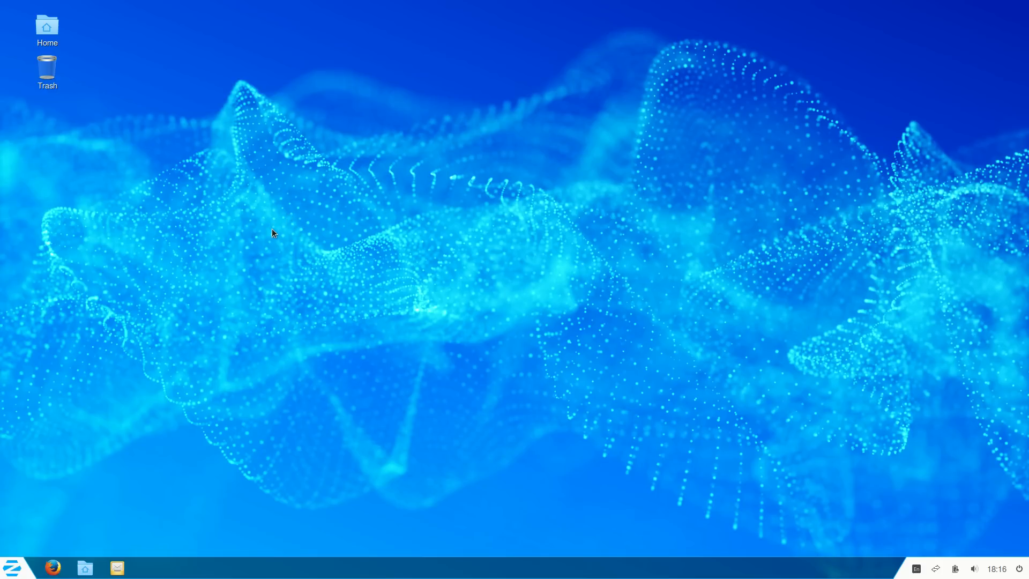
{"action": "mouse_move", "coordinate": [151, 88]}
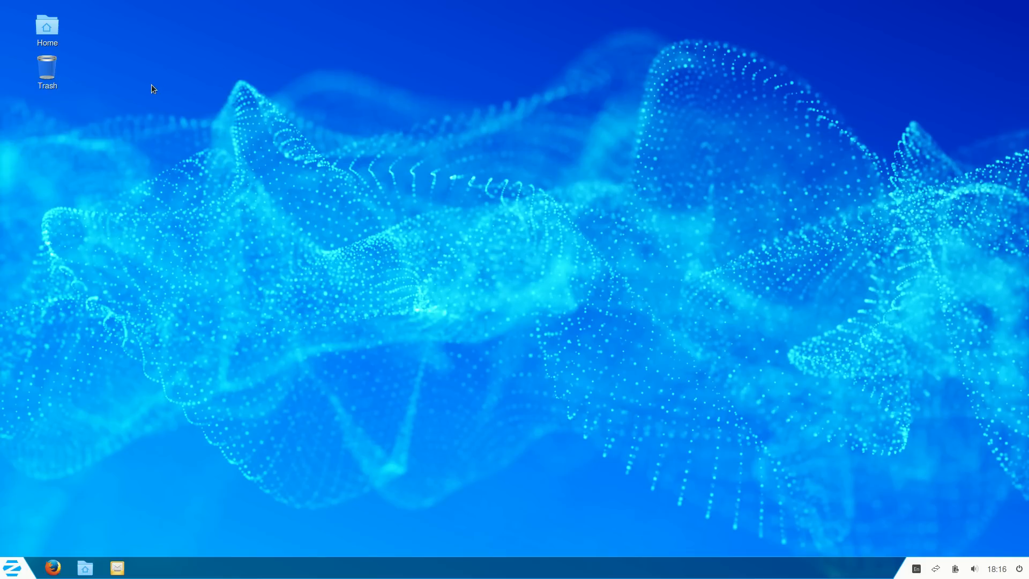
{"action": "mouse_move", "coordinate": [181, 132]}
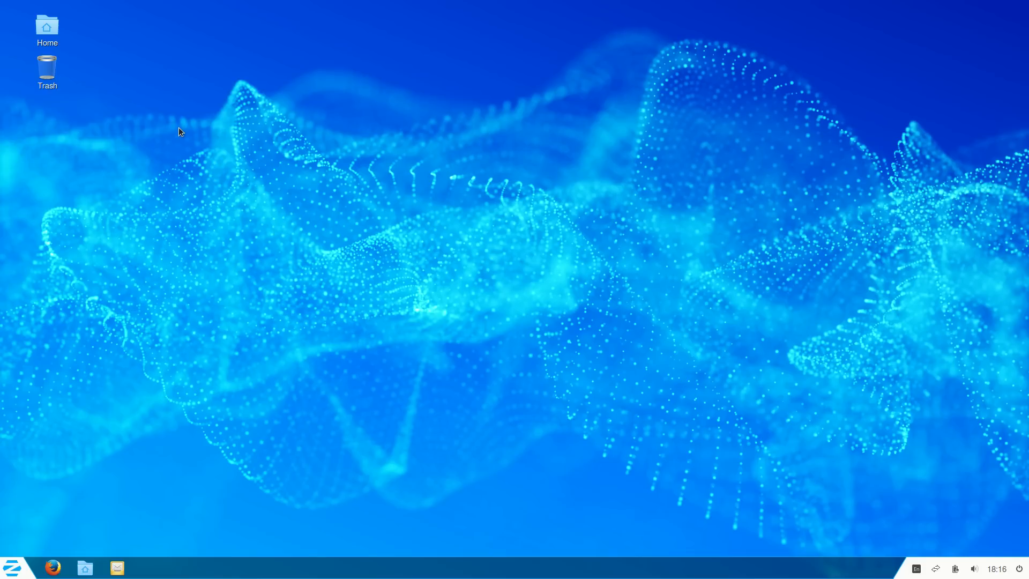
{"action": "mouse_move", "coordinate": [175, 162]}
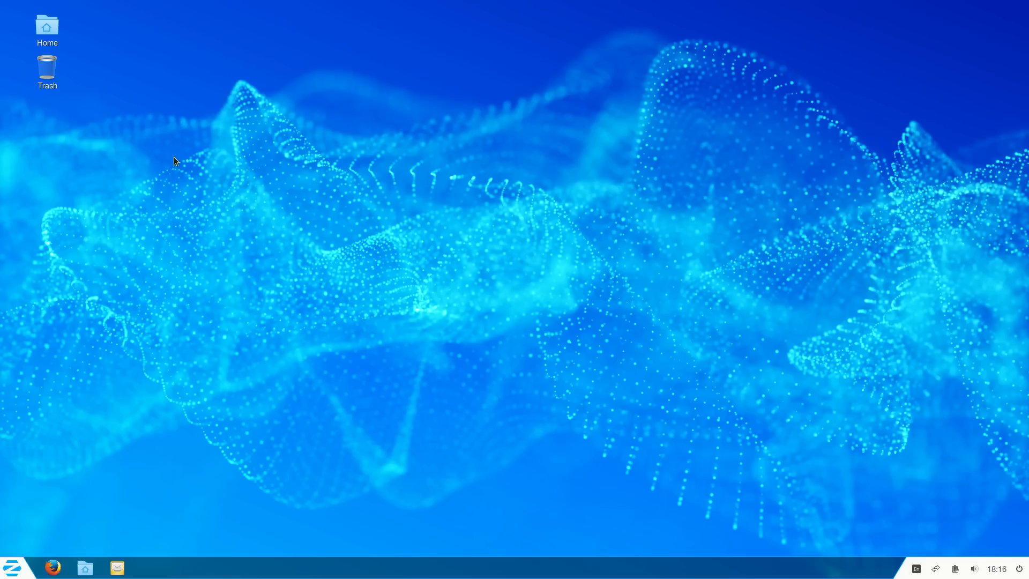
{"action": "mouse_move", "coordinate": [163, 199]}
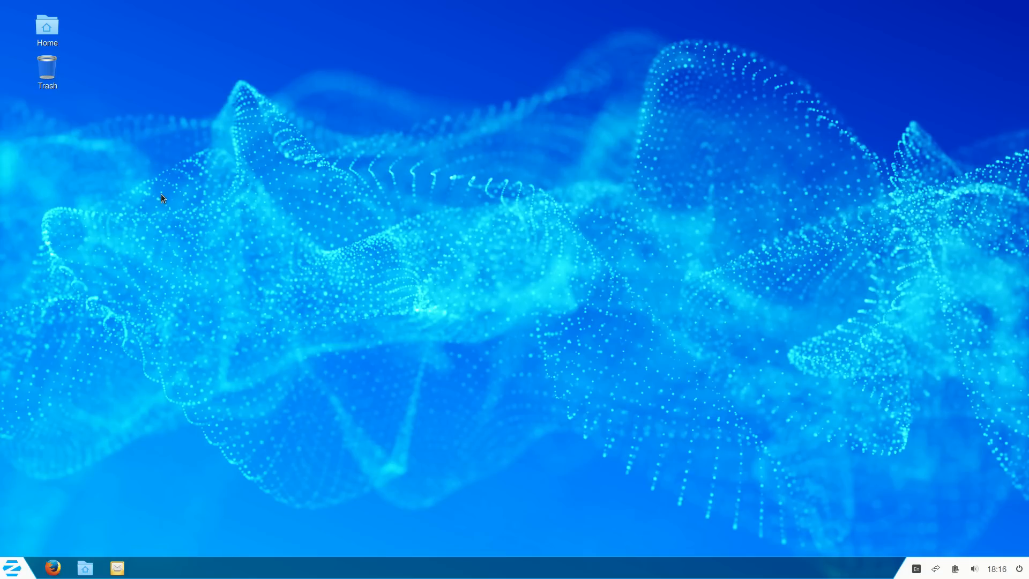
{"action": "mouse_move", "coordinate": [138, 207]}
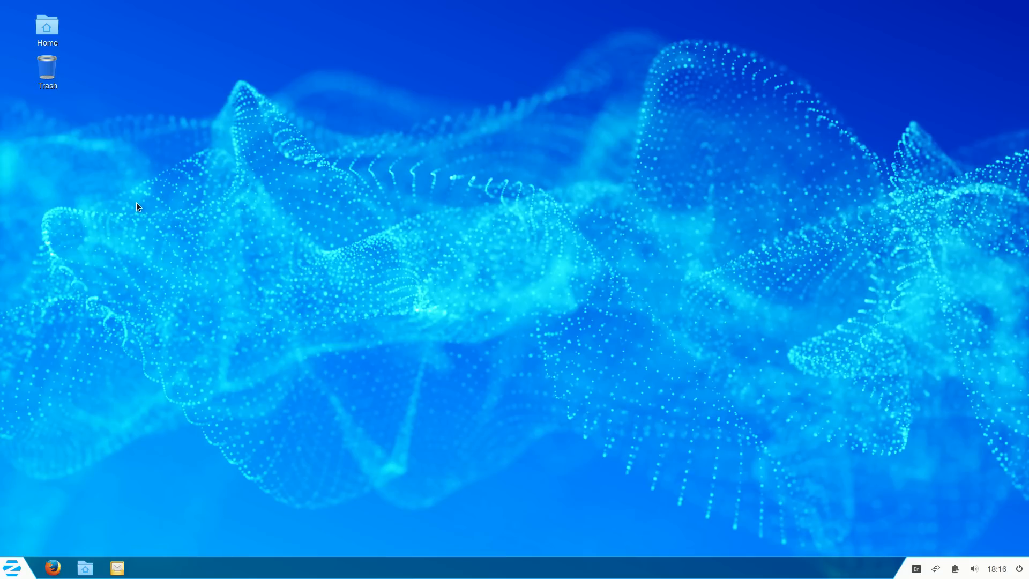
{"action": "mouse_move", "coordinate": [259, 268]}
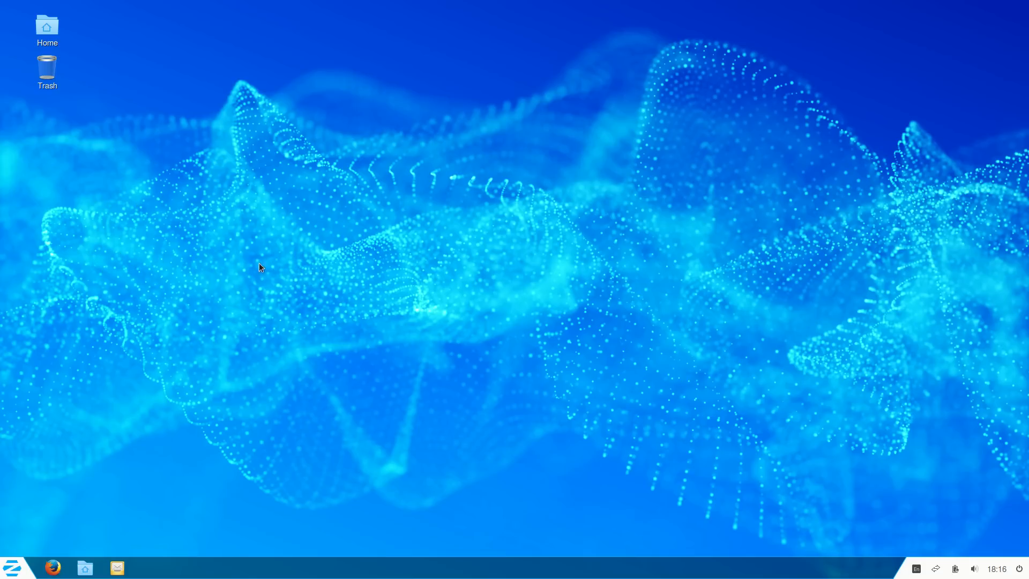
{"action": "left_click", "coordinate": [12, 567]}
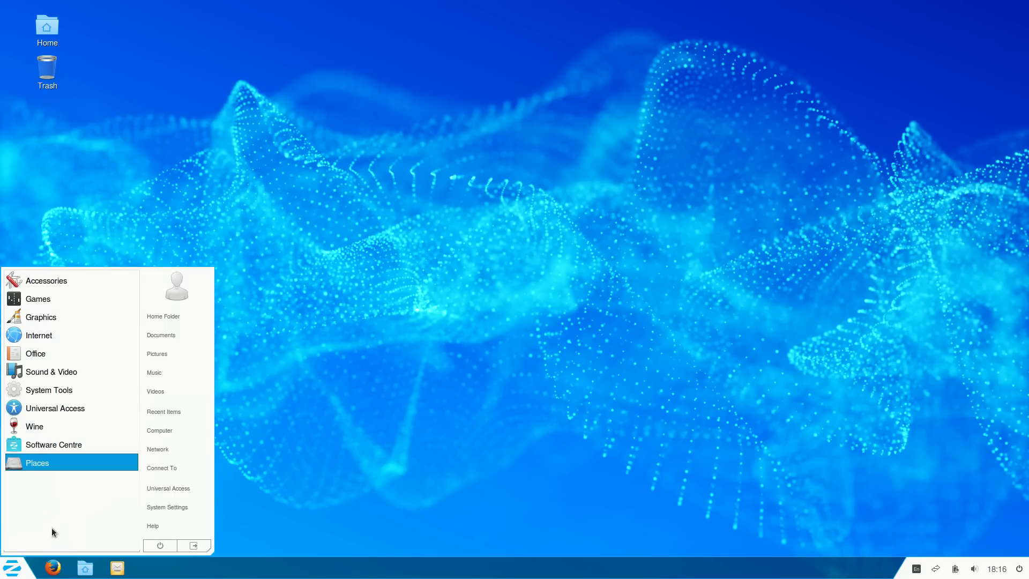
- Search 'syn', launch Synaptic Package Manager and authenticate with the password
{"action": "type", "text": "synap"}
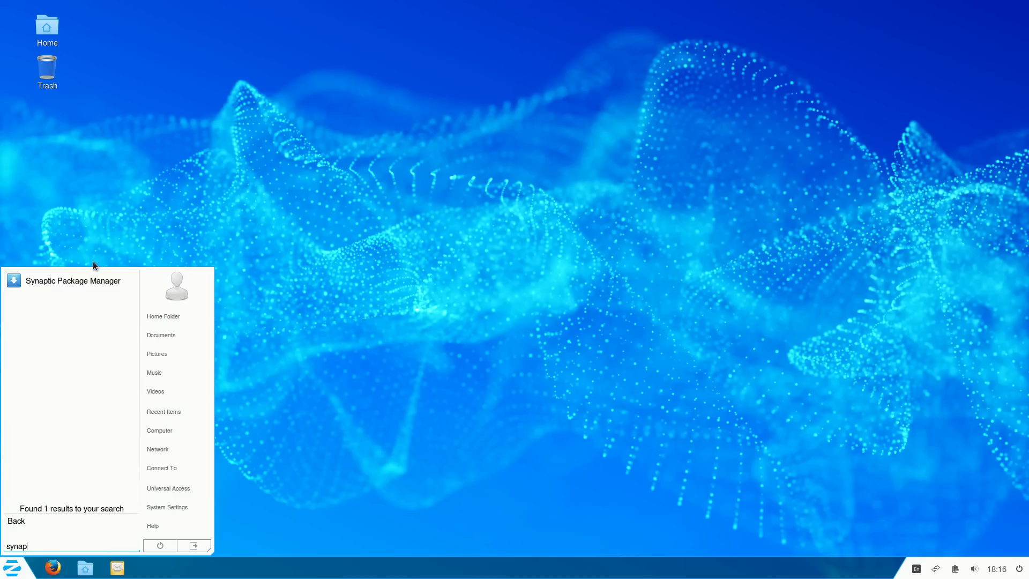
{"action": "left_click", "coordinate": [73, 280]}
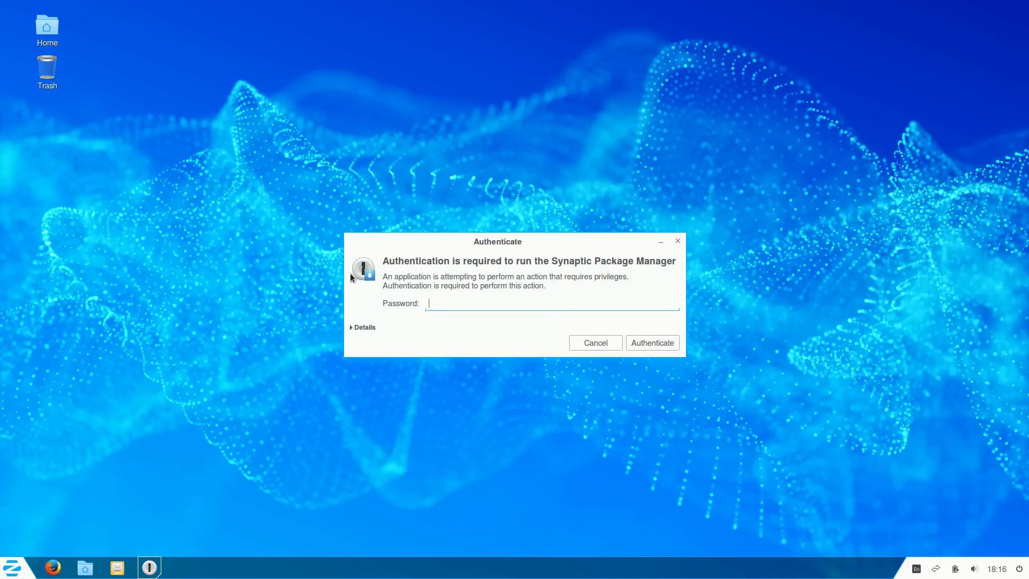
{"action": "type", "text": "password"}
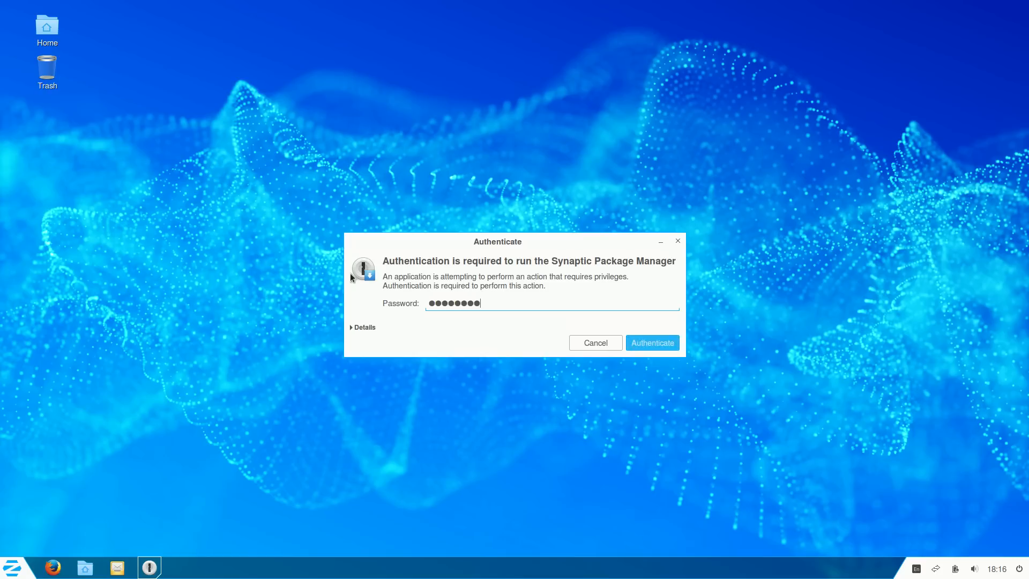
{"action": "left_click", "coordinate": [651, 342]}
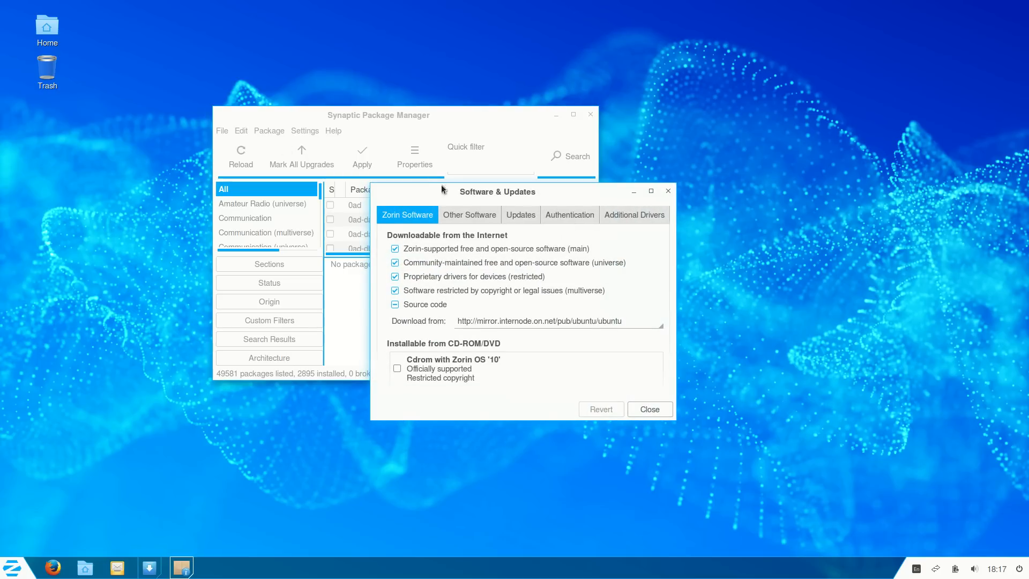
- Show the Other Software sources and scroll down to the getdeb games repository
{"action": "left_click", "coordinate": [469, 214]}
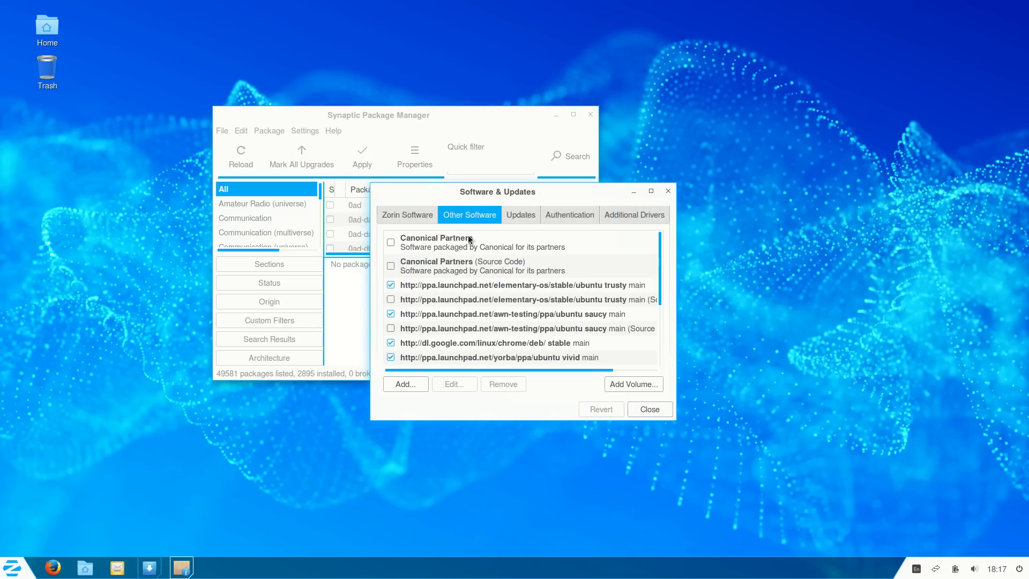
{"action": "mouse_move", "coordinate": [518, 283]}
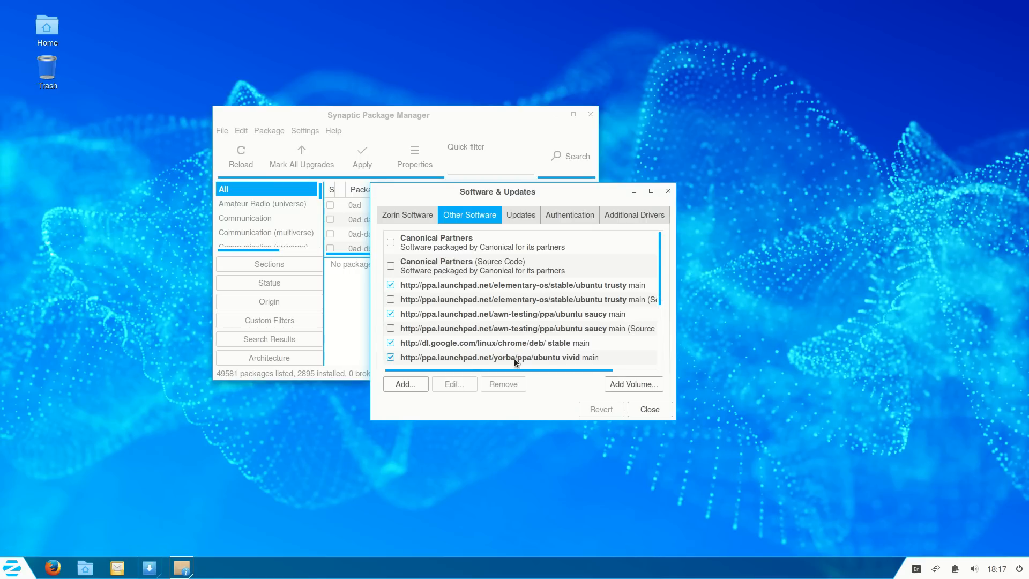
{"action": "scroll", "scroll_direction": "down", "scroll_amount": 3}
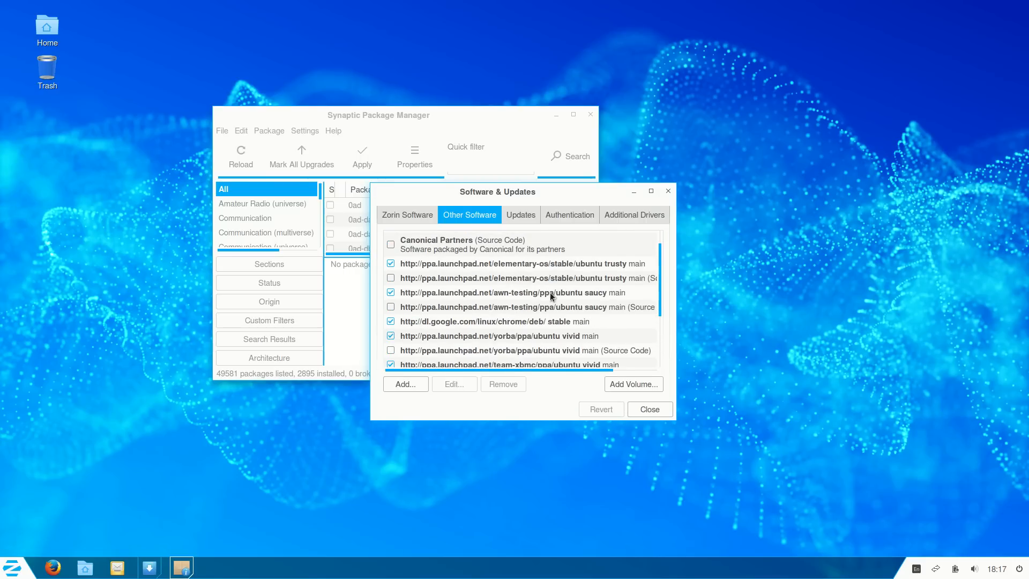
{"action": "scroll", "scroll_direction": "down", "scroll_amount": 3}
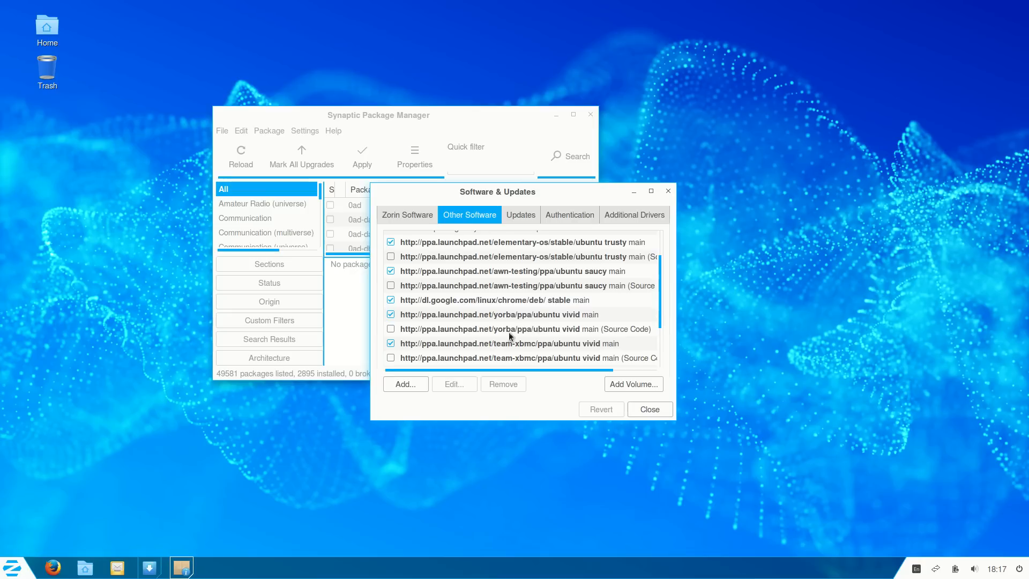
{"action": "mouse_move", "coordinate": [503, 326]}
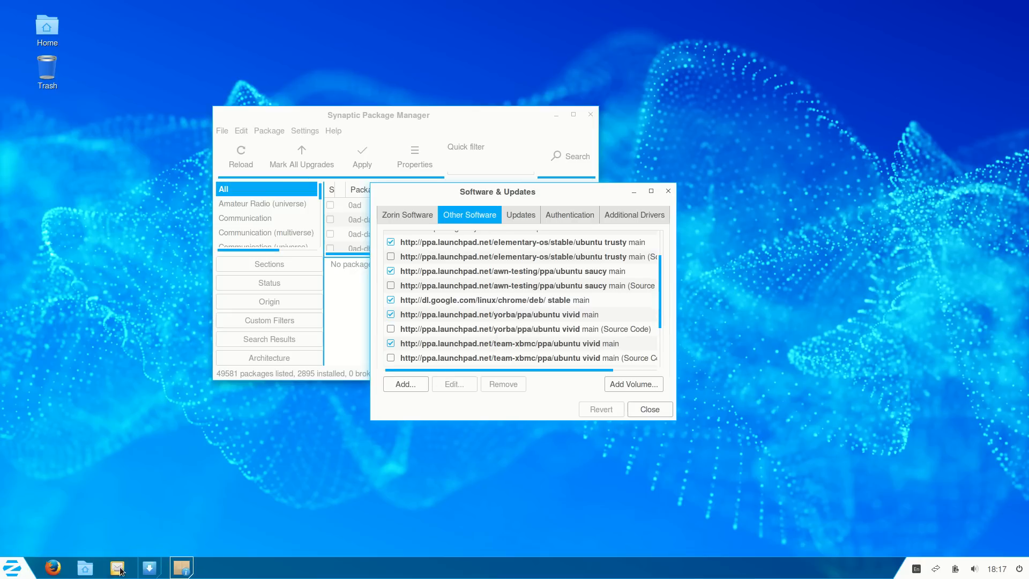
{"action": "scroll", "scroll_direction": "down", "scroll_amount": 3}
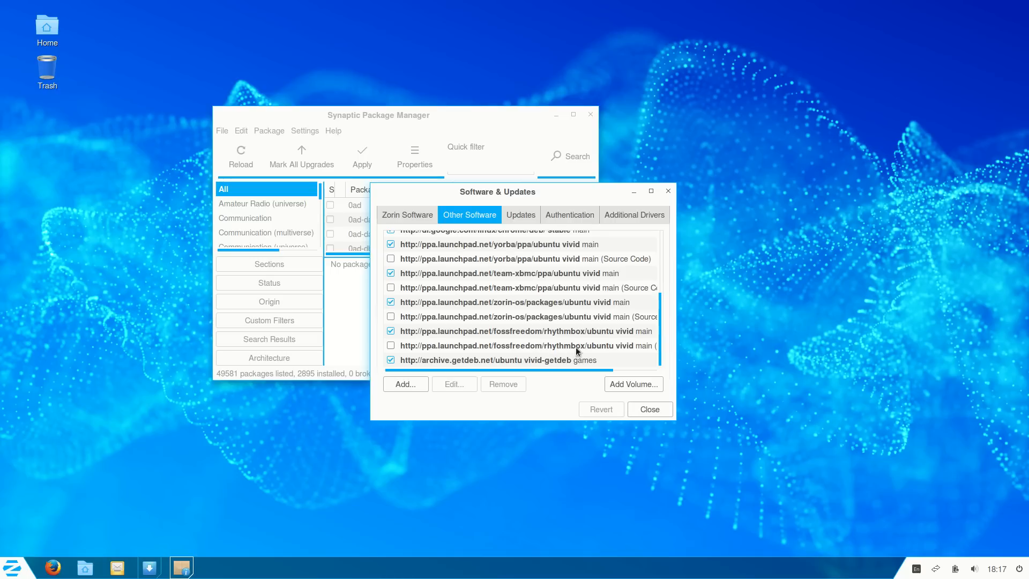
{"action": "mouse_move", "coordinate": [566, 323]}
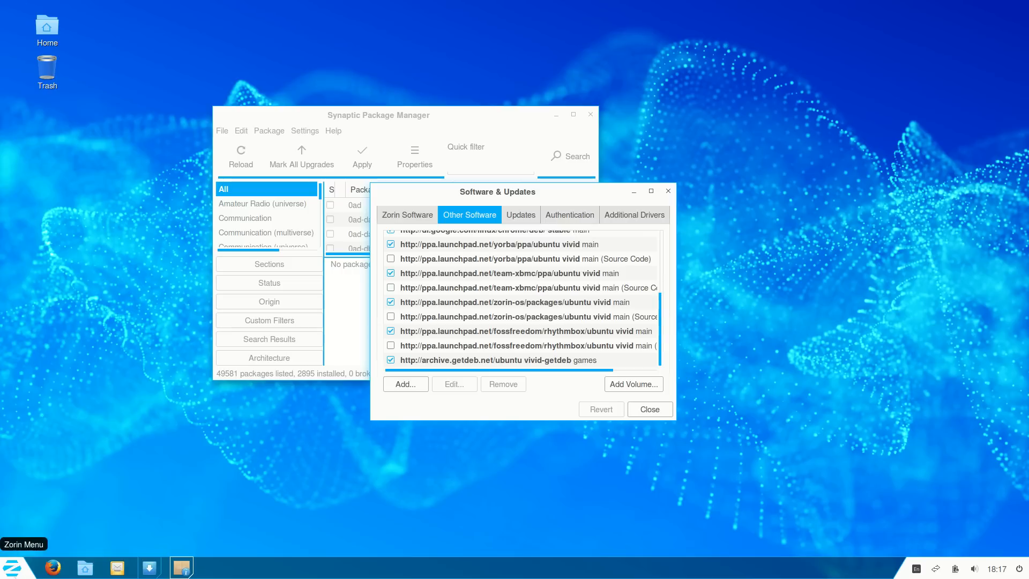
- Search the menu for 'kodi' and launch Kodi Media Center
{"action": "left_click", "coordinate": [24, 543]}
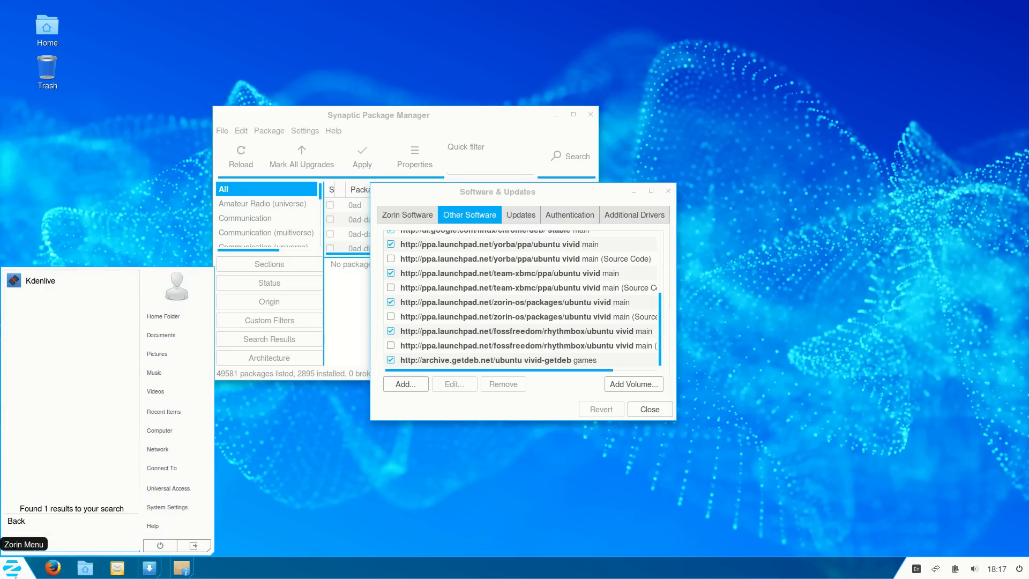
{"action": "type", "text": "k"}
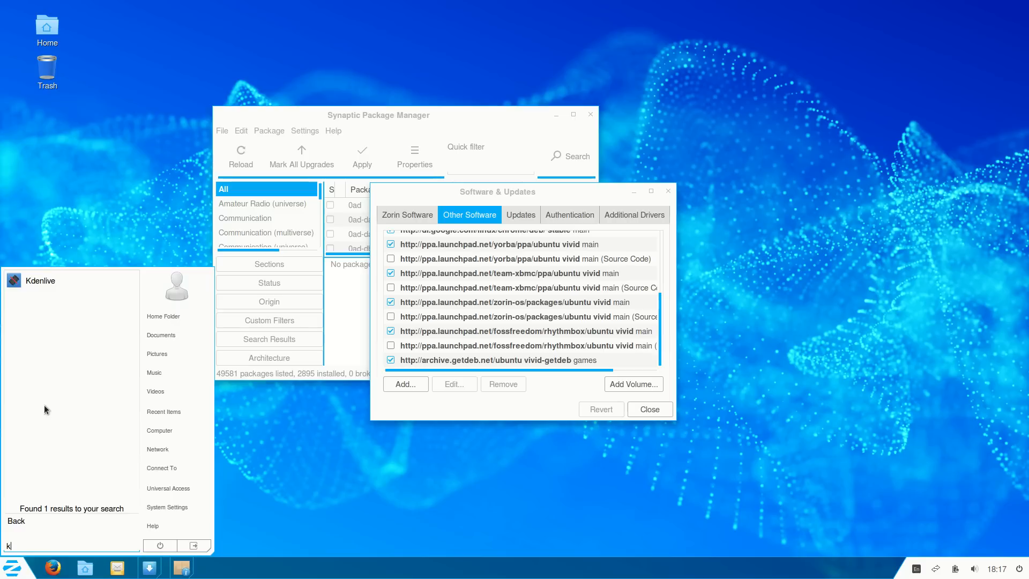
{"action": "type", "text": "odi"}
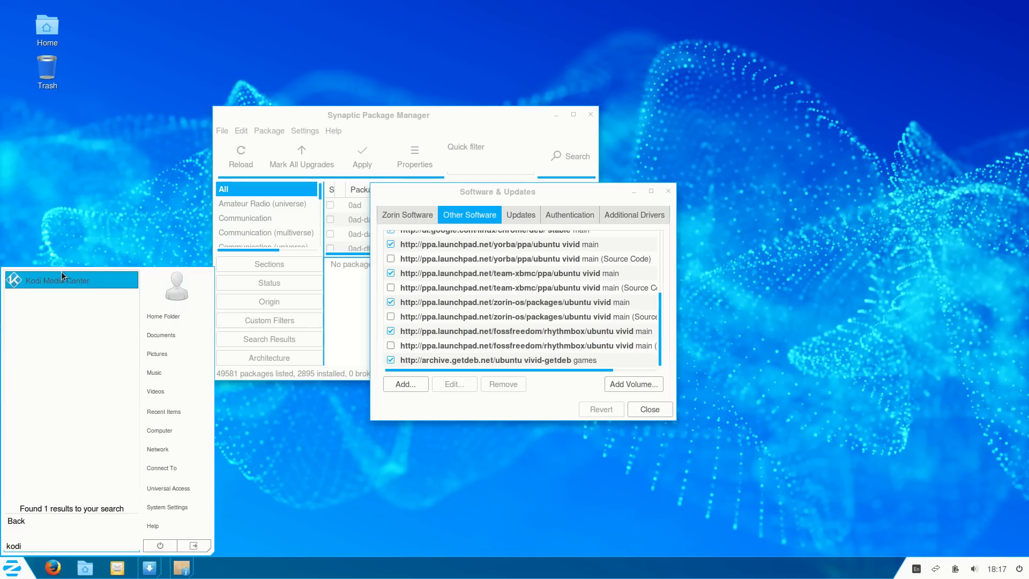
{"action": "left_click", "coordinate": [59, 280]}
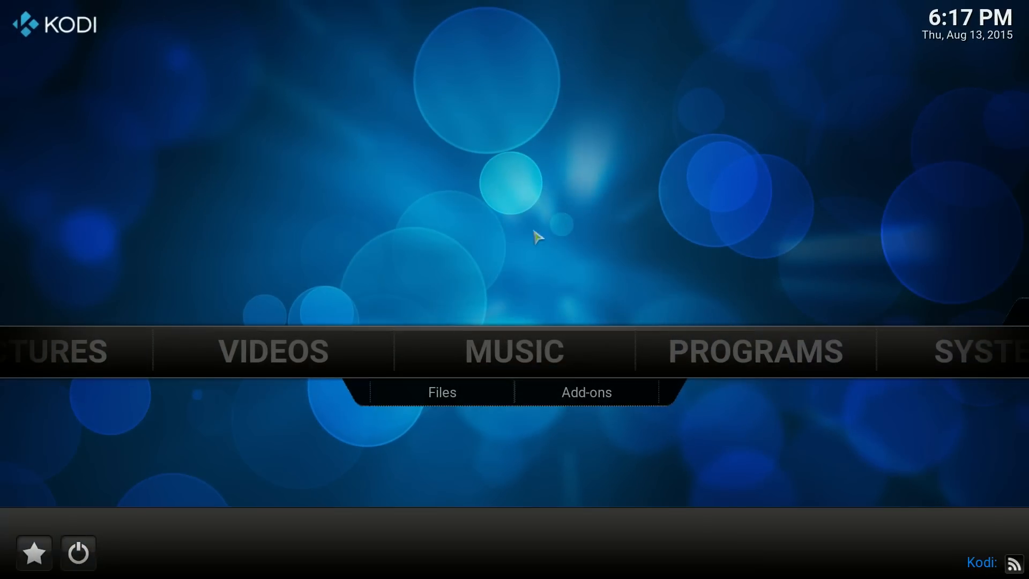
{"action": "mouse_move", "coordinate": [77, 552]}
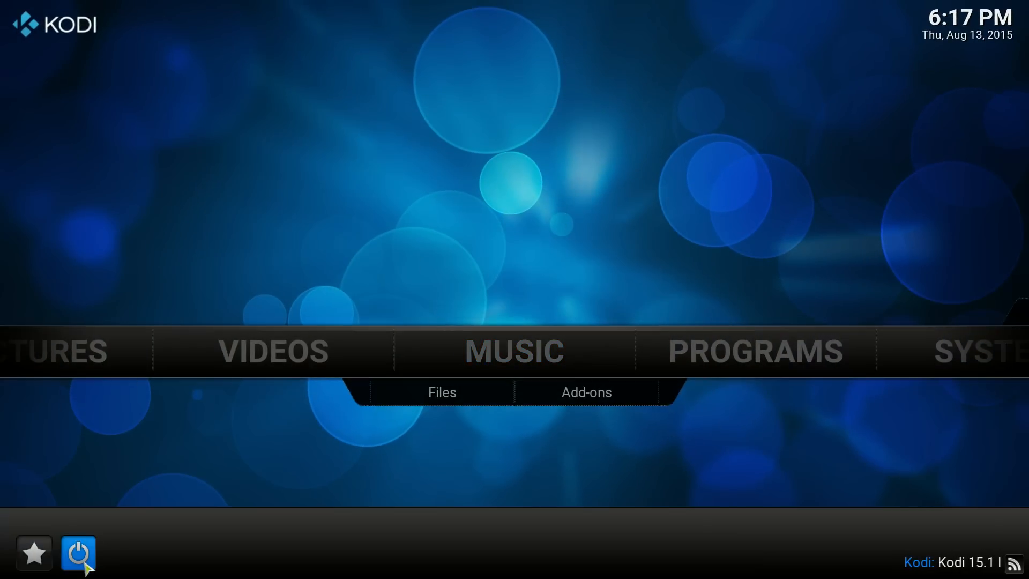
- Quit Kodi from its power button, returning to the Software & Updates window
{"action": "left_click", "coordinate": [77, 552]}
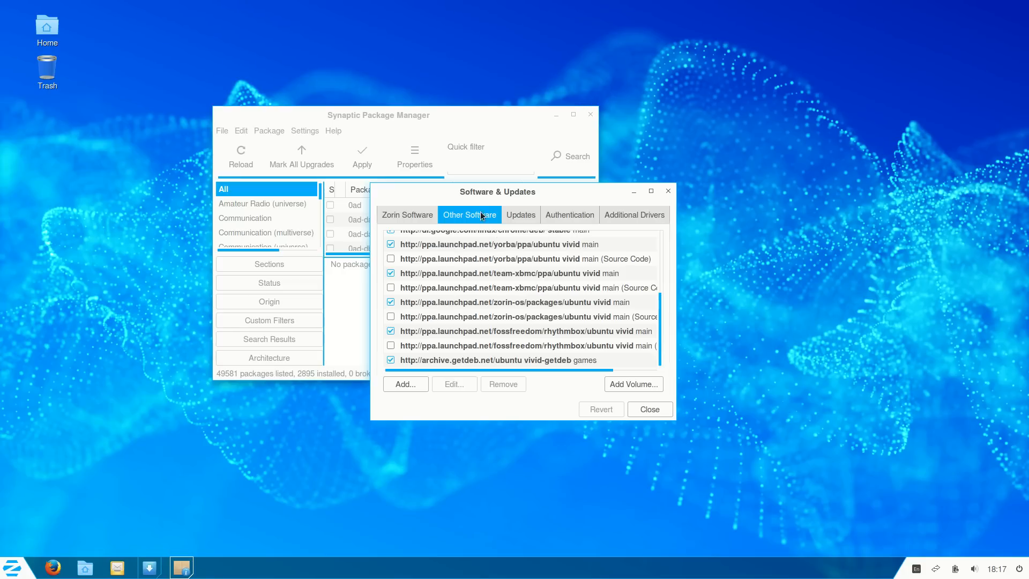
- Move and scroll the Software & Updates window, then close it and Synaptic
{"action": "left_click_drag", "start_coordinate": [498, 192], "coordinate": [432, 205]}
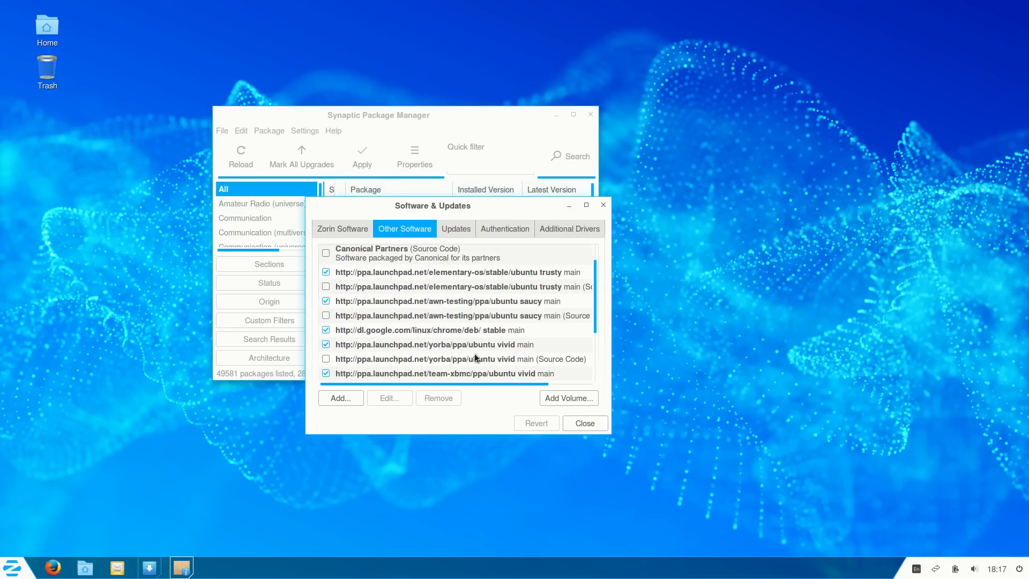
{"action": "scroll", "scroll_direction": "down", "scroll_amount": 3}
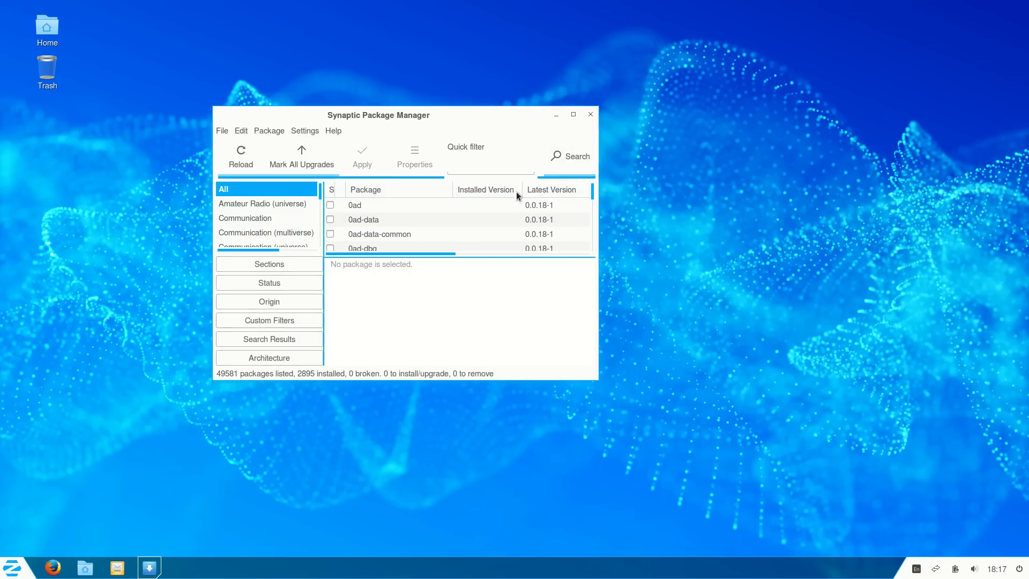
{"action": "left_click", "coordinate": [589, 114]}
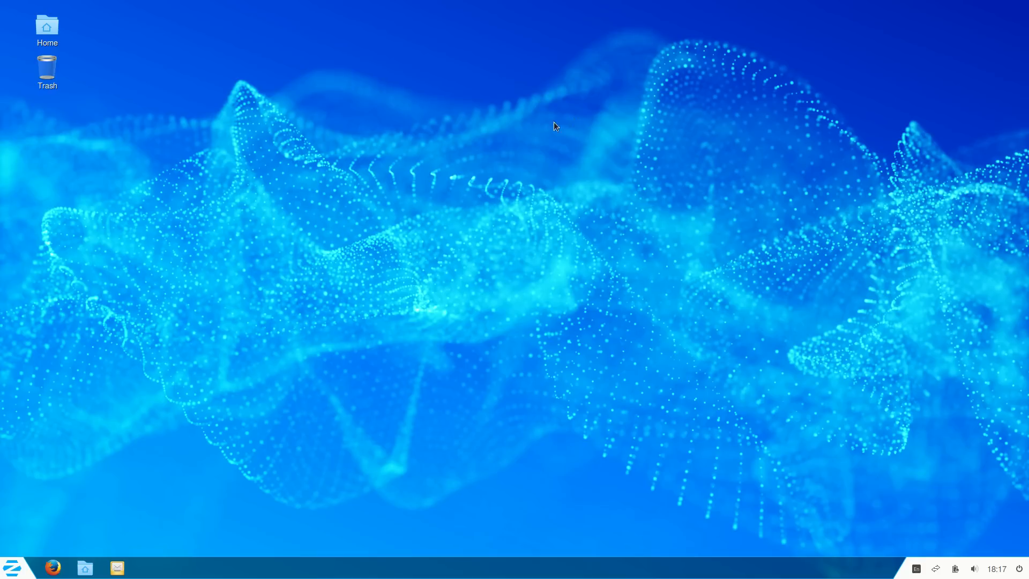
{"action": "mouse_move", "coordinate": [292, 260]}
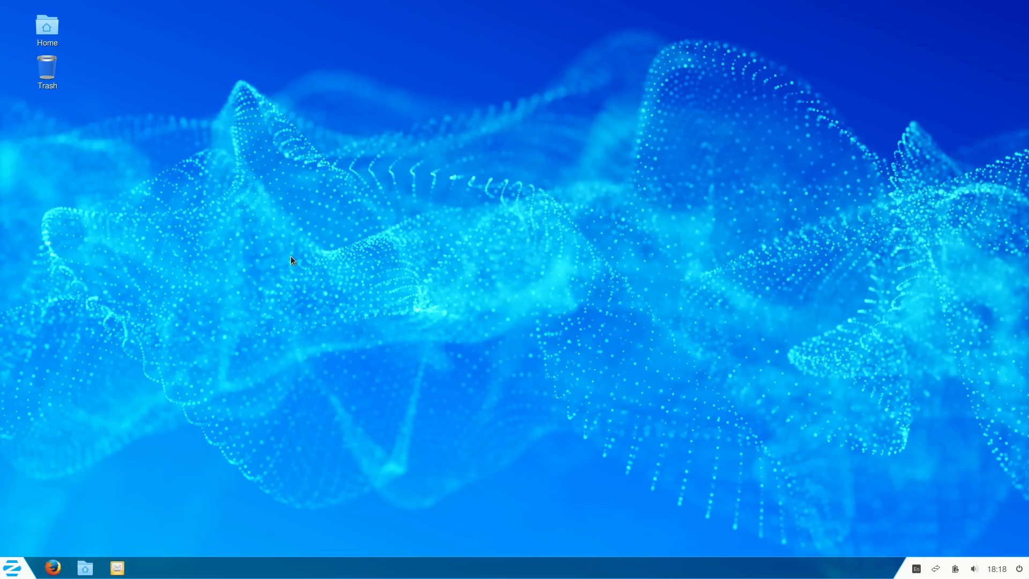
{"action": "left_click", "coordinate": [11, 567]}
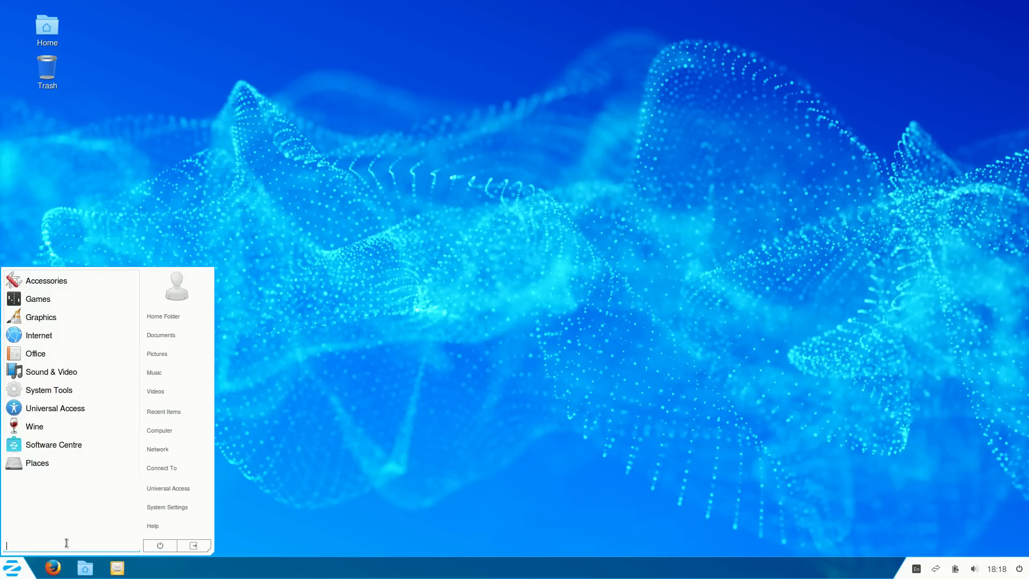
{"action": "mouse_move", "coordinate": [37, 462]}
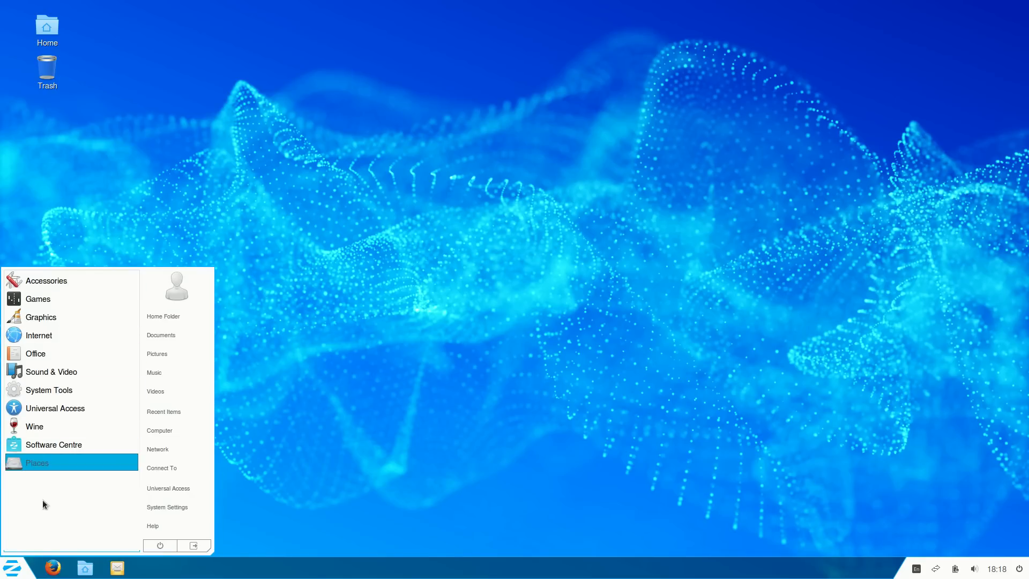
{"action": "left_click", "coordinate": [11, 567]}
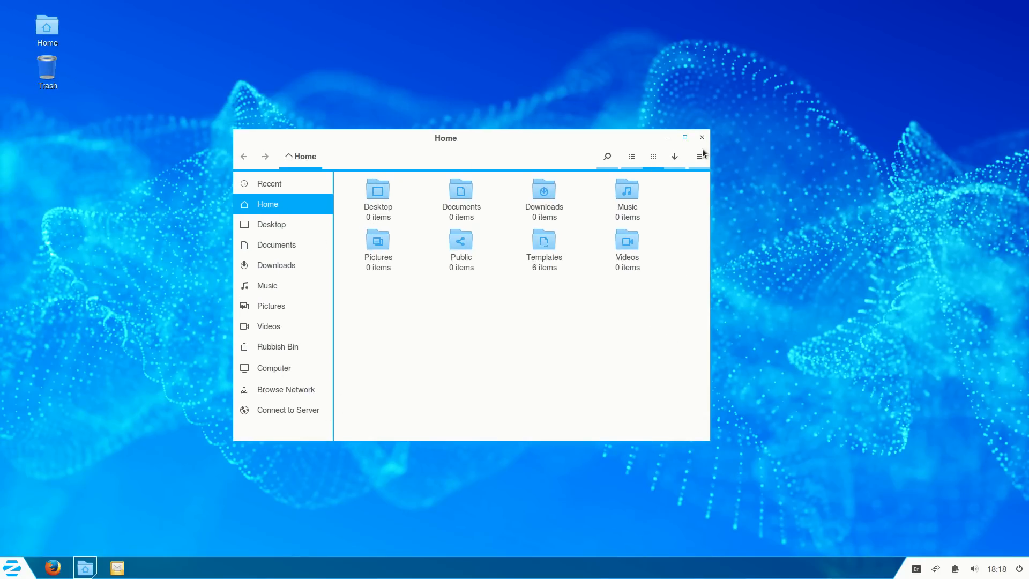
{"action": "left_click", "coordinate": [701, 137]}
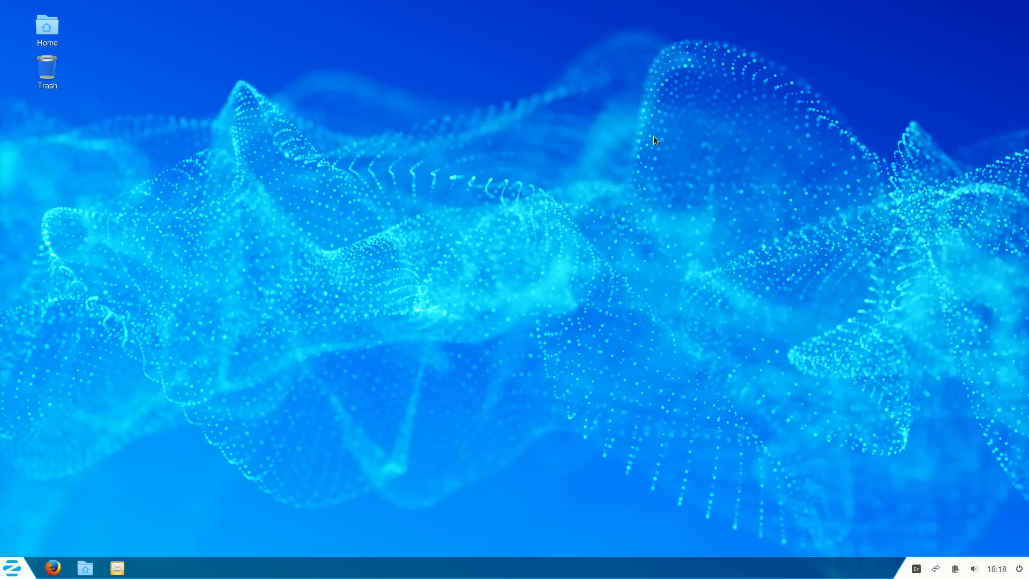
{"action": "mouse_move", "coordinate": [330, 39]}
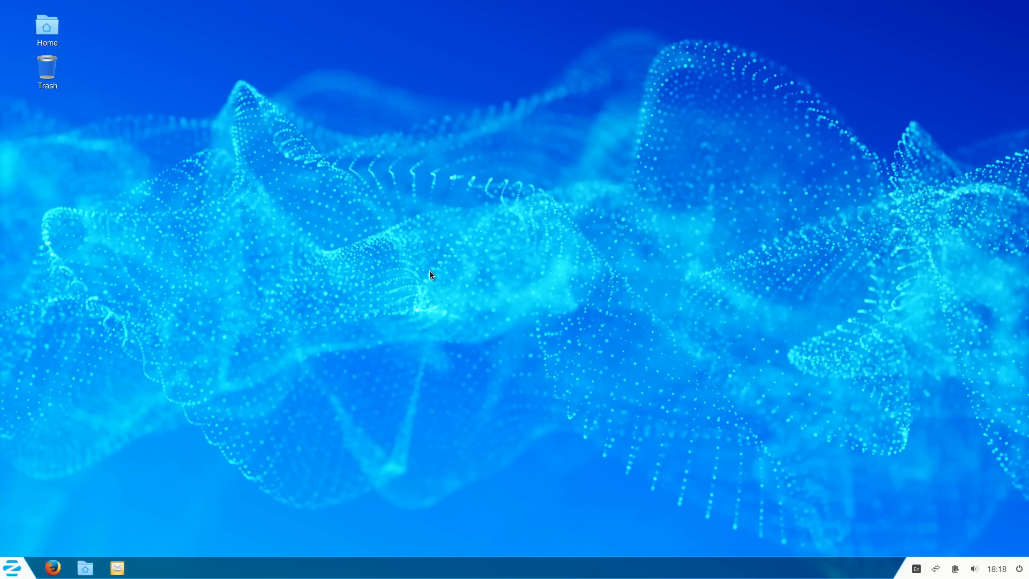
{"action": "mouse_move", "coordinate": [448, 283]}
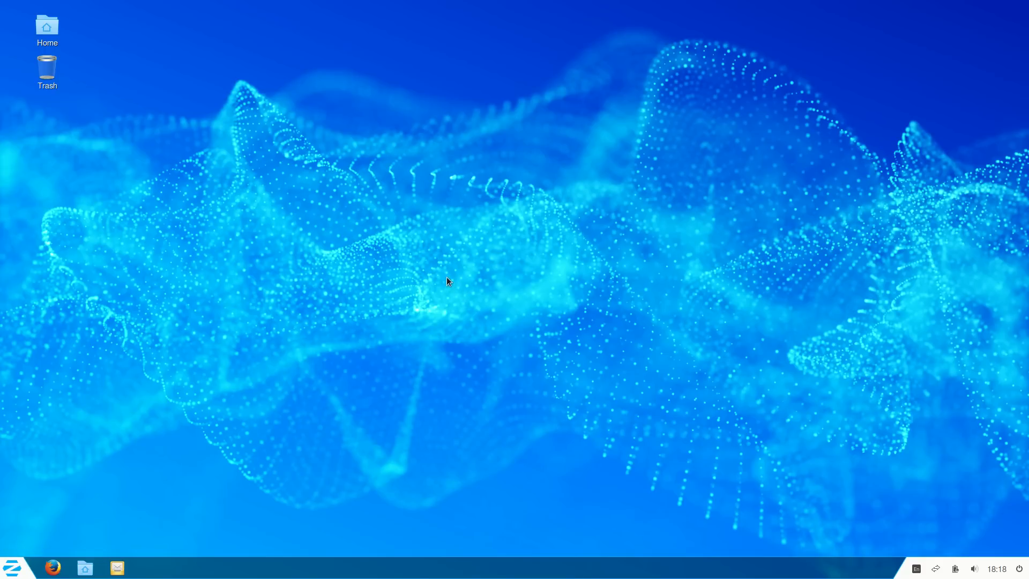
{"action": "mouse_move", "coordinate": [20, 500]}
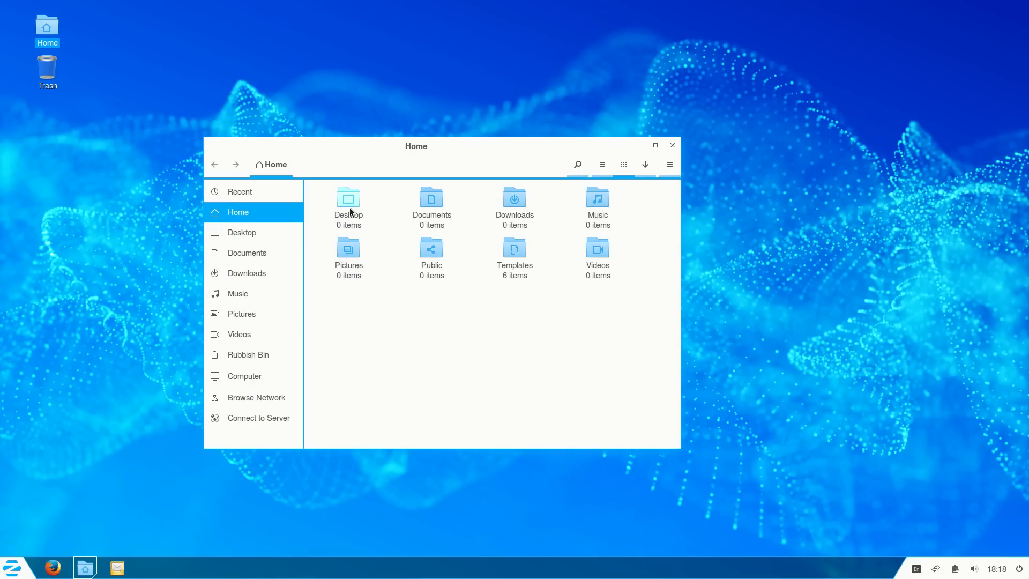
{"action": "mouse_move", "coordinate": [384, 234]}
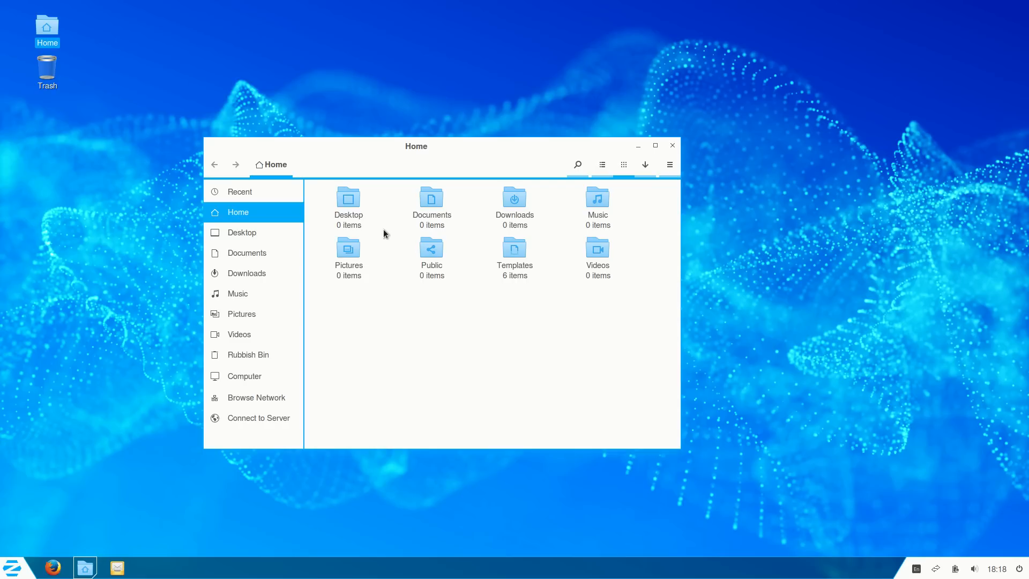
{"action": "mouse_move", "coordinate": [64, 568]}
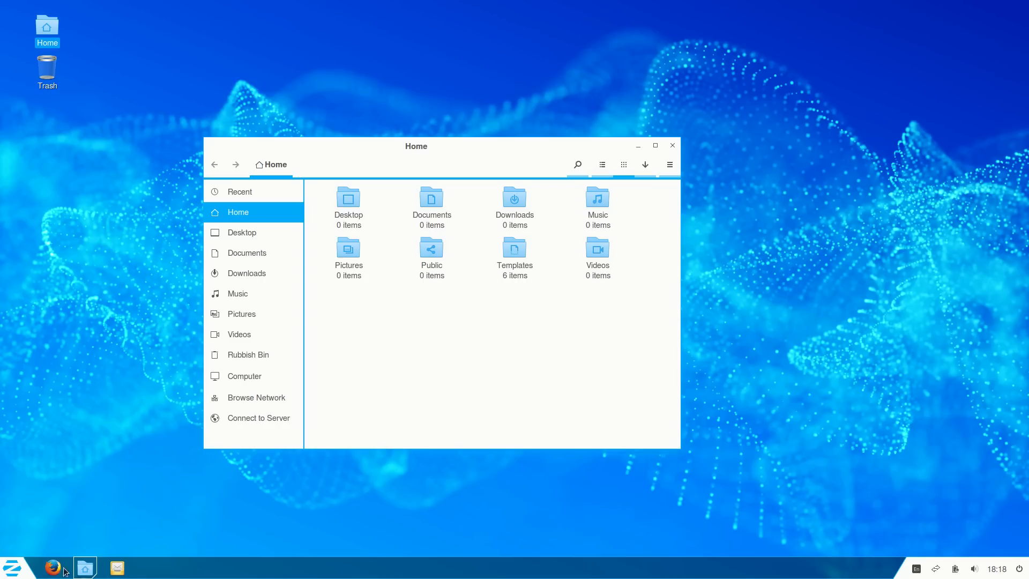
{"action": "left_click", "coordinate": [12, 566]}
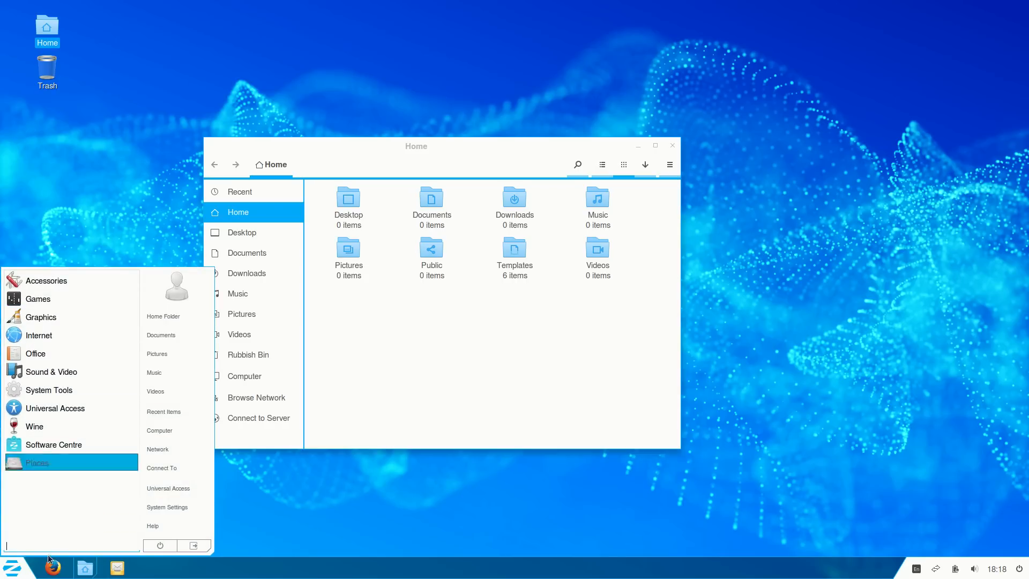
{"action": "mouse_move", "coordinate": [170, 270]}
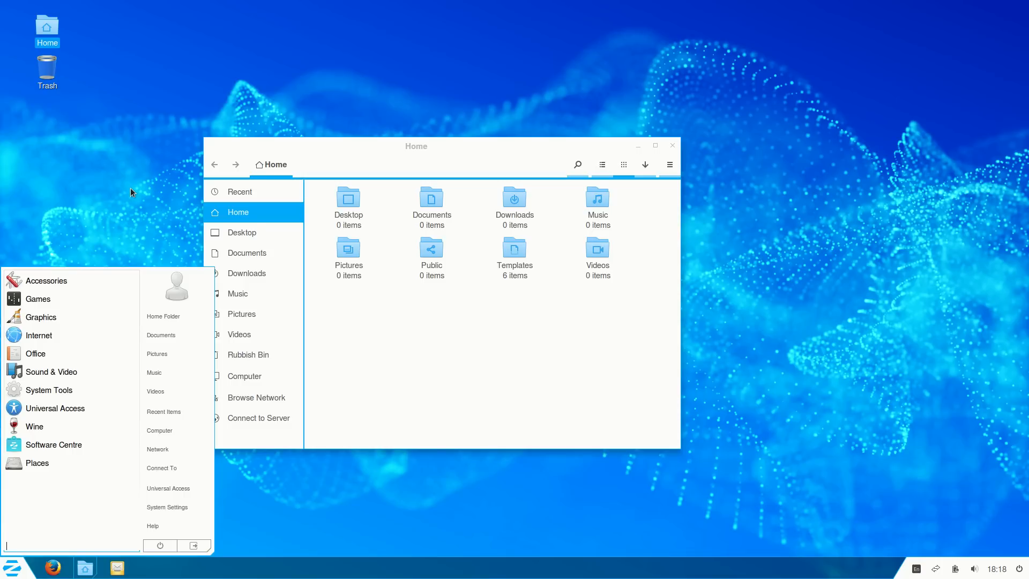
{"action": "mouse_move", "coordinate": [117, 200]}
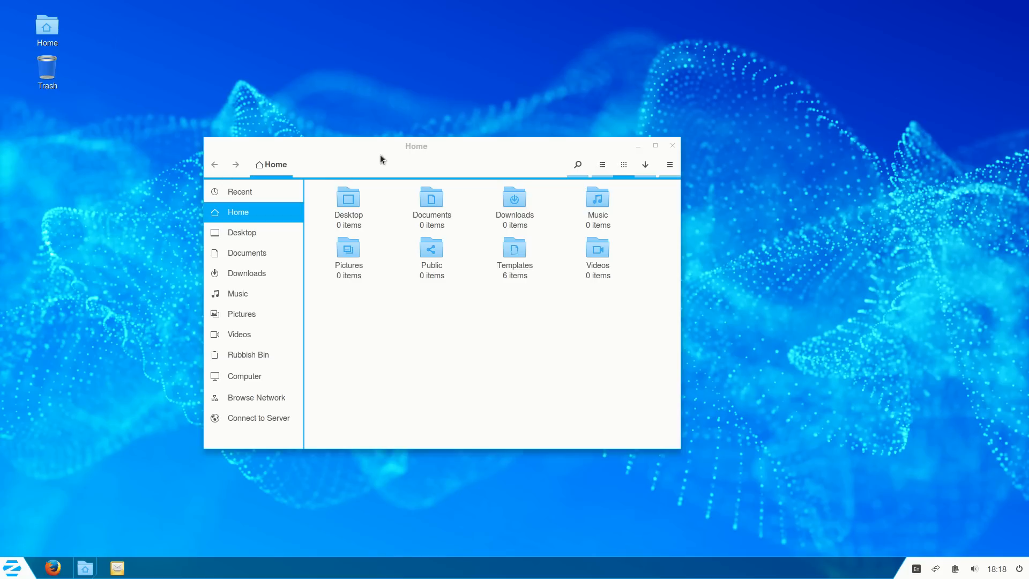
{"action": "left_click_drag", "start_coordinate": [416, 145], "coordinate": [377, 156]}
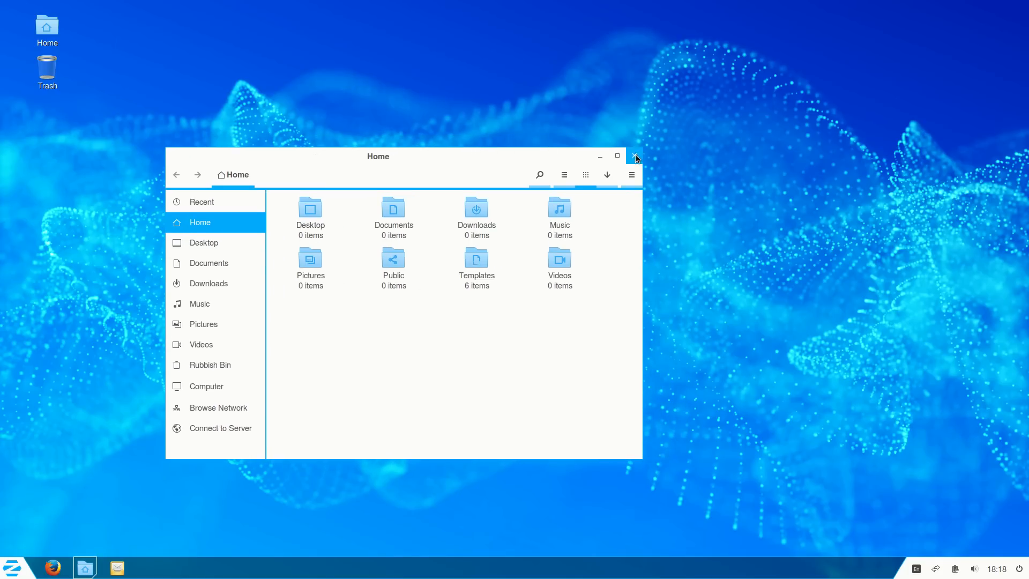
{"action": "left_click", "coordinate": [634, 156]}
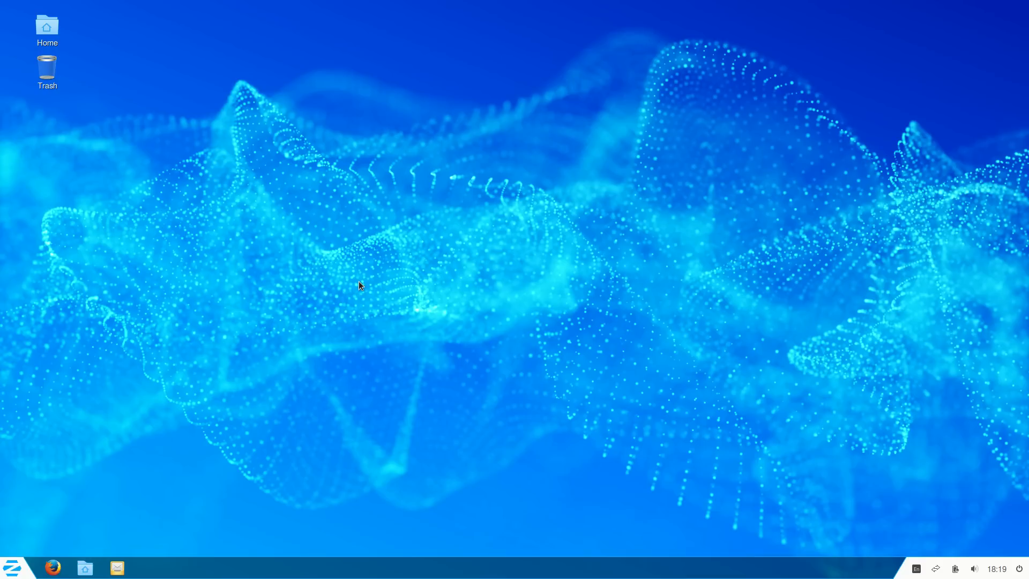
{"action": "mouse_move", "coordinate": [20, 532]}
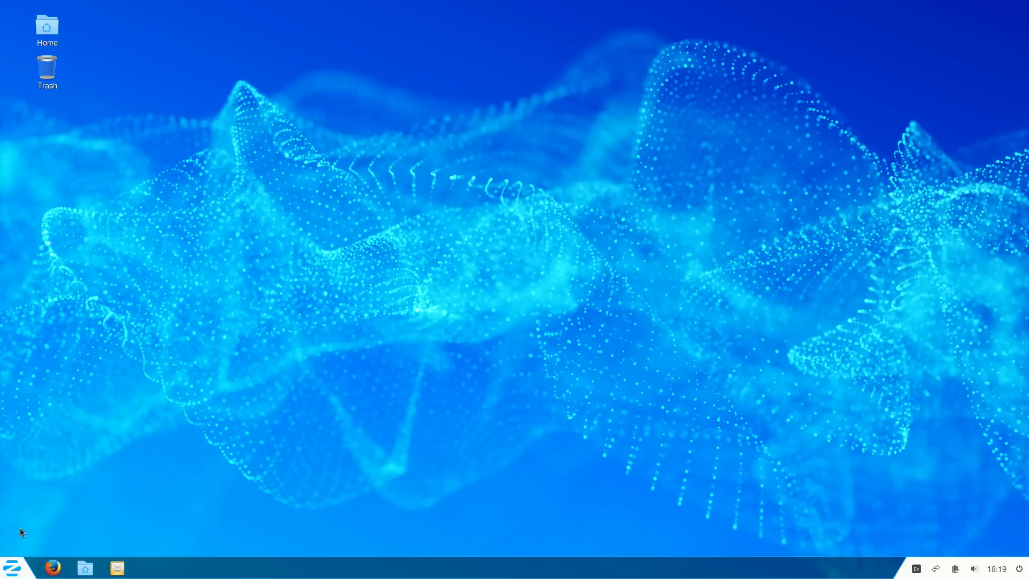
{"action": "left_click", "coordinate": [10, 567]}
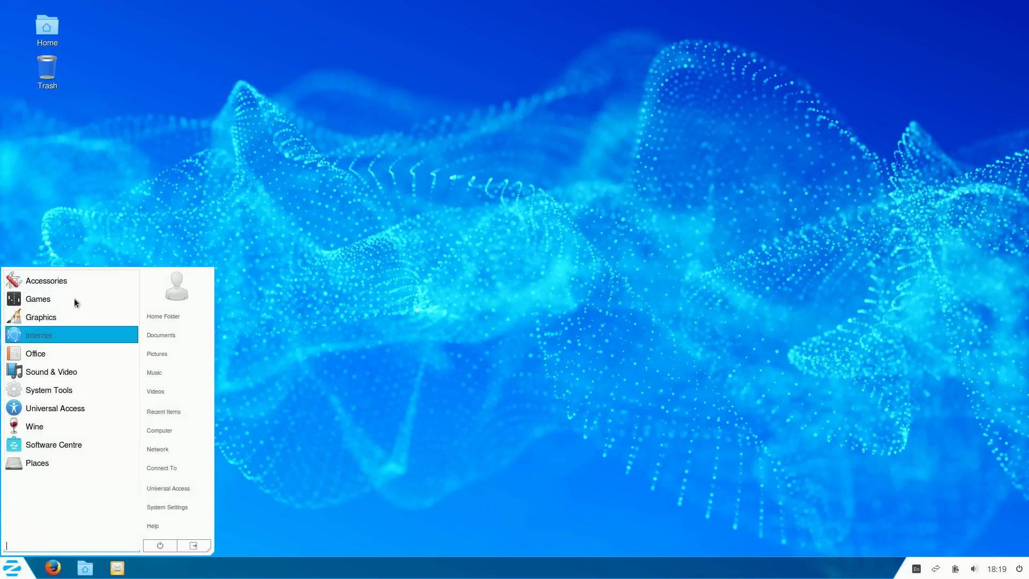
{"action": "mouse_move", "coordinate": [41, 316]}
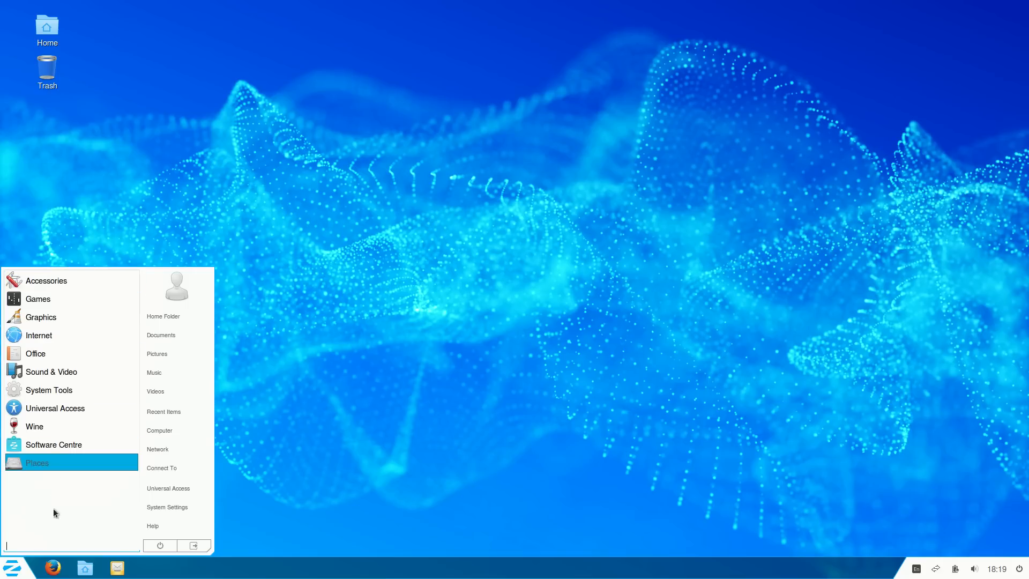
{"action": "type", "text": "w"}
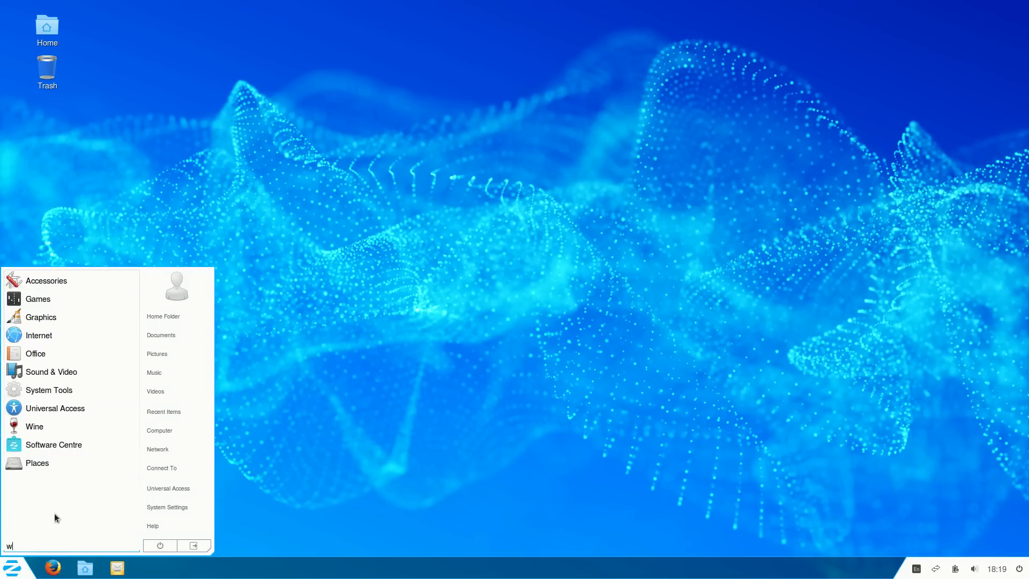
{"action": "type", "text": "eb b"}
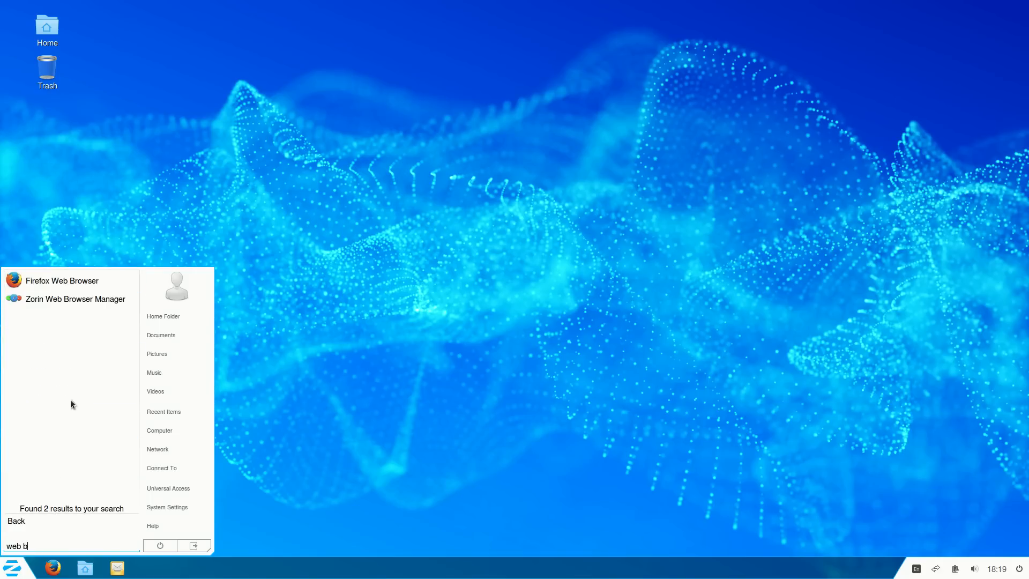
{"action": "left_click", "coordinate": [74, 298]}
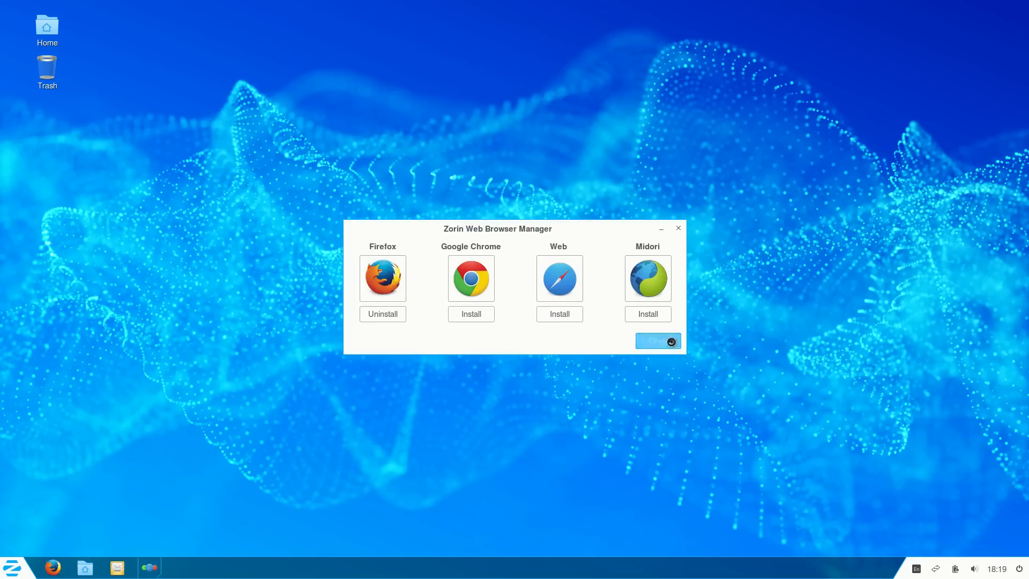
{"action": "left_click", "coordinate": [678, 228]}
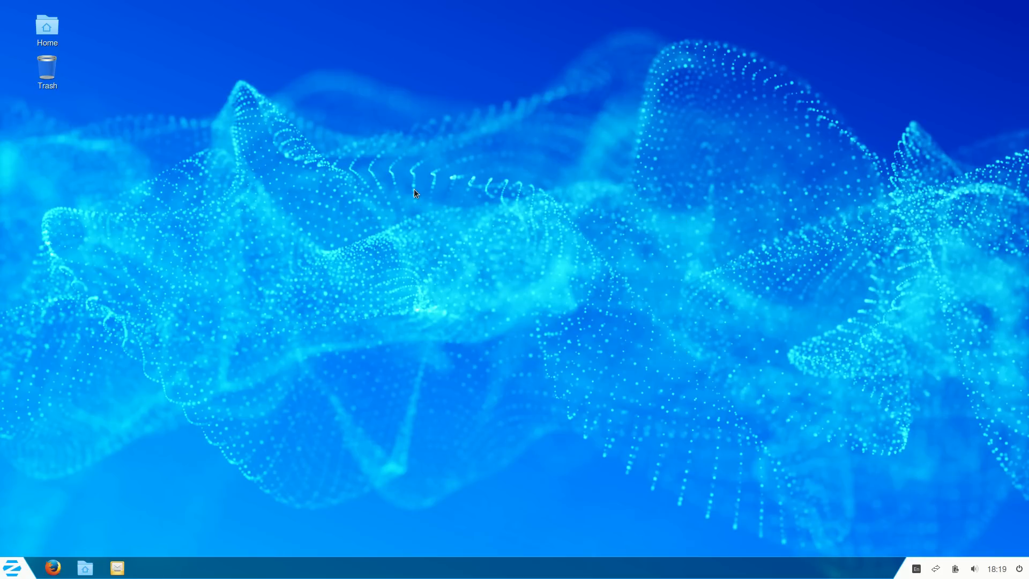
{"action": "mouse_move", "coordinate": [430, 194]}
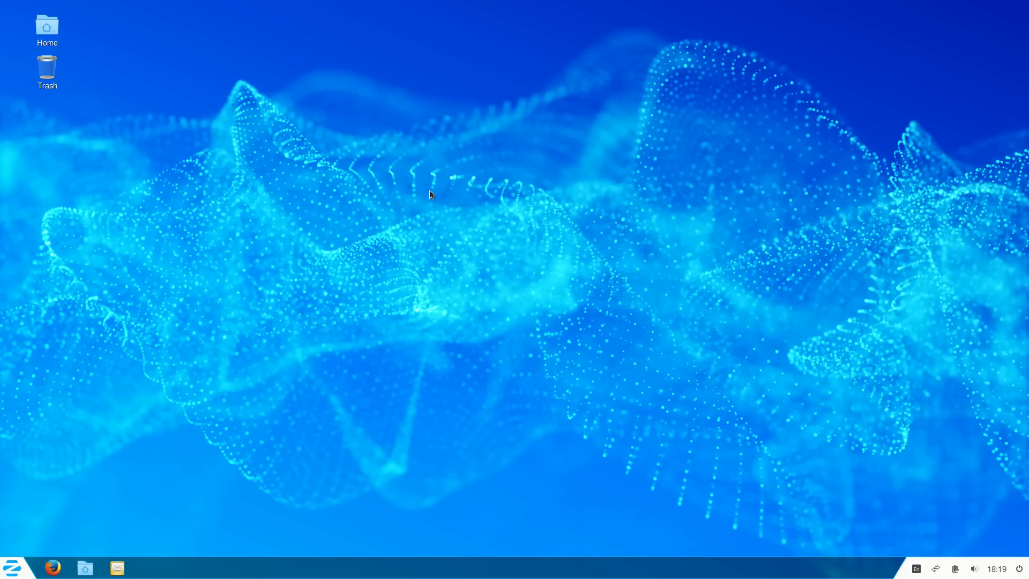
{"action": "mouse_move", "coordinate": [286, 184]}
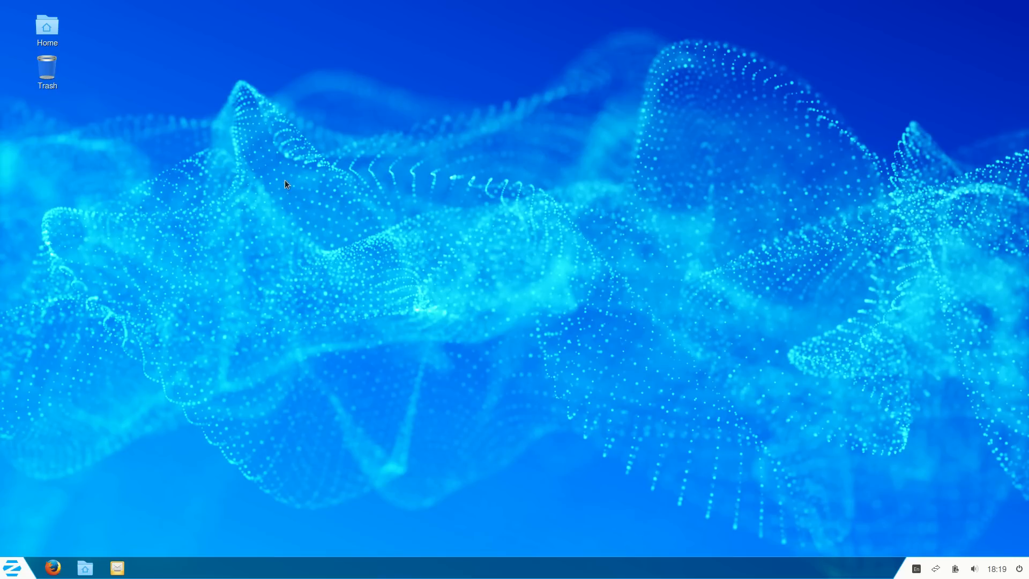
{"action": "mouse_move", "coordinate": [12, 567]}
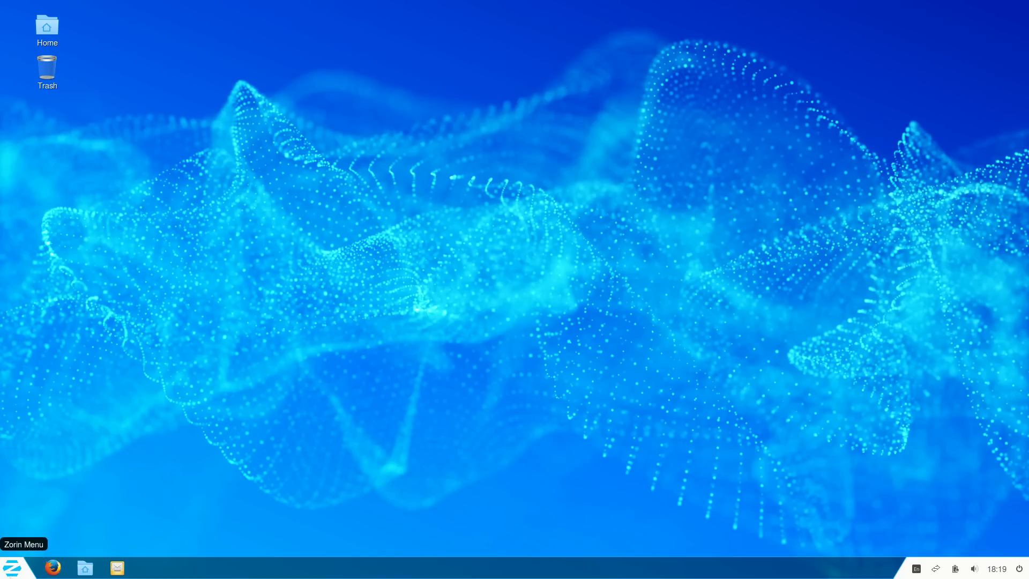
- Open the Zorin Menu, dismiss it, and reopen it with an empty search
{"action": "left_click", "coordinate": [12, 566]}
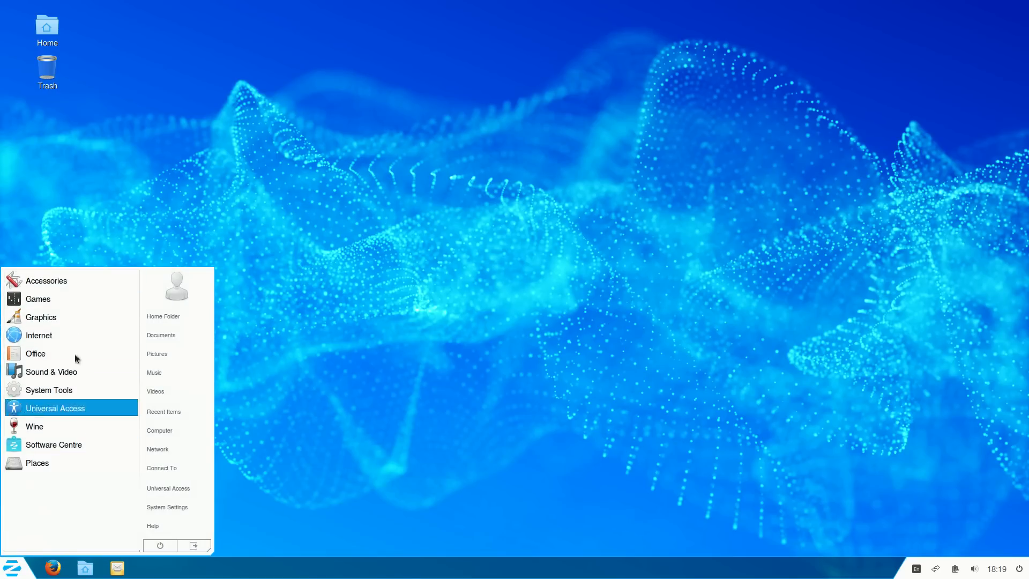
{"action": "mouse_move", "coordinate": [70, 391]}
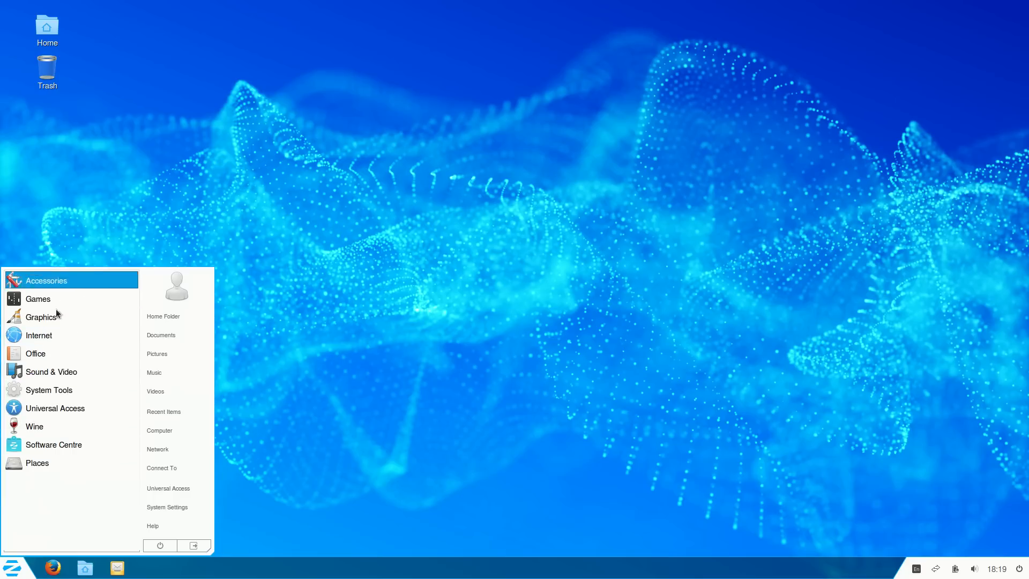
{"action": "mouse_move", "coordinate": [12, 565]}
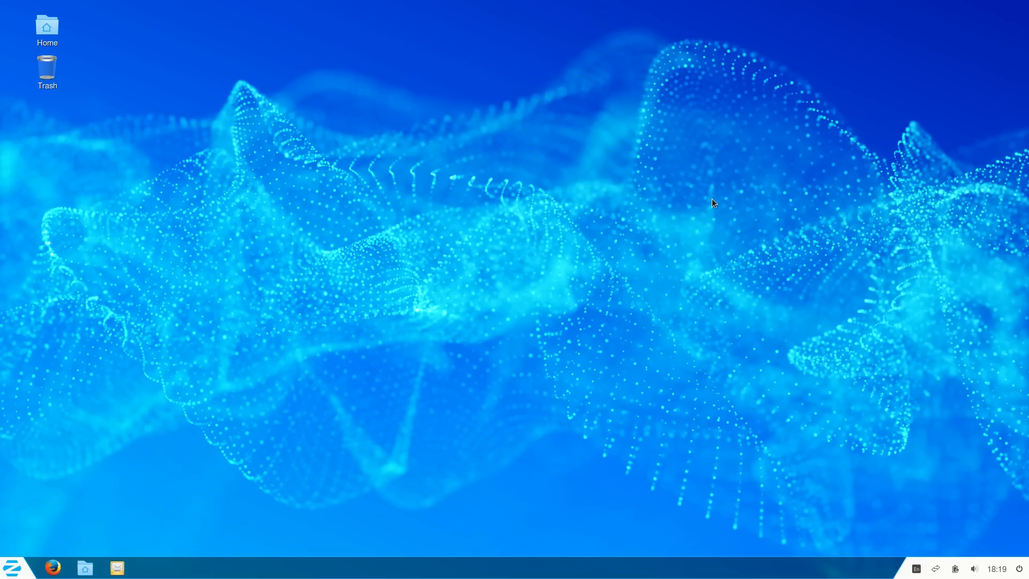
{"action": "left_click", "coordinate": [12, 566]}
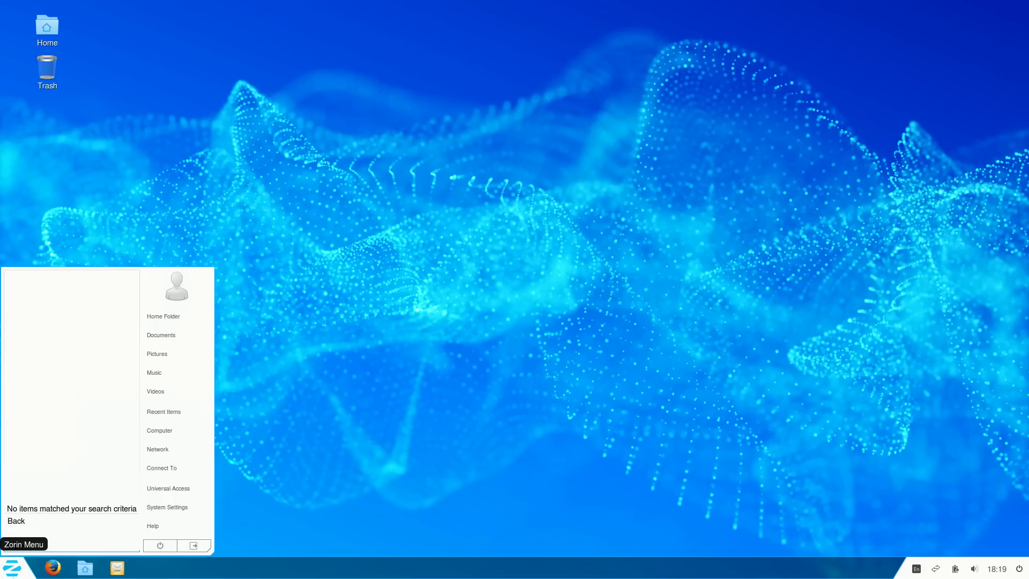
- Launch System Monitor from a 'system' menu search, view the Resources graphs, then close it
{"action": "type", "text": "systee"}
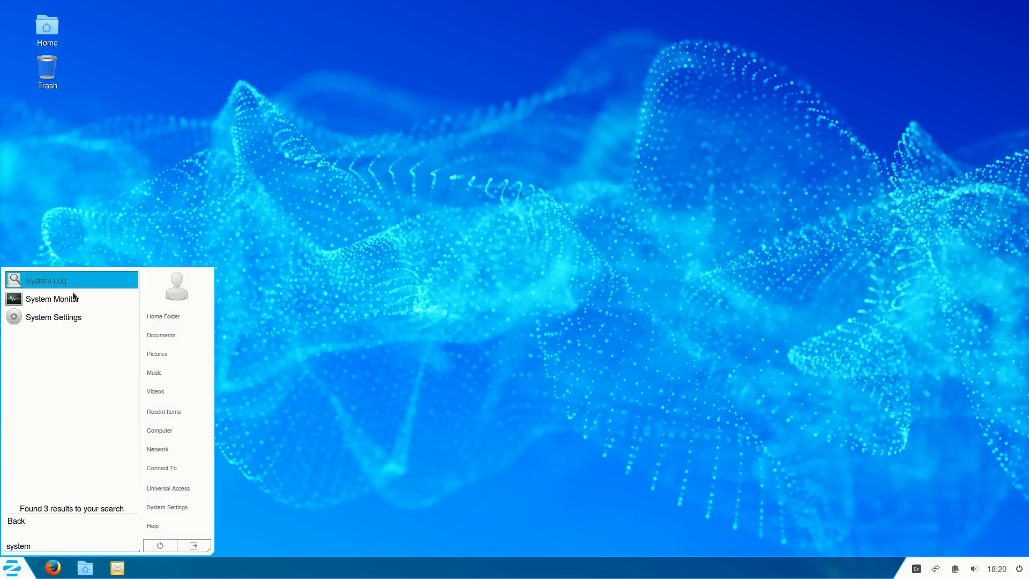
{"action": "left_click", "coordinate": [53, 298]}
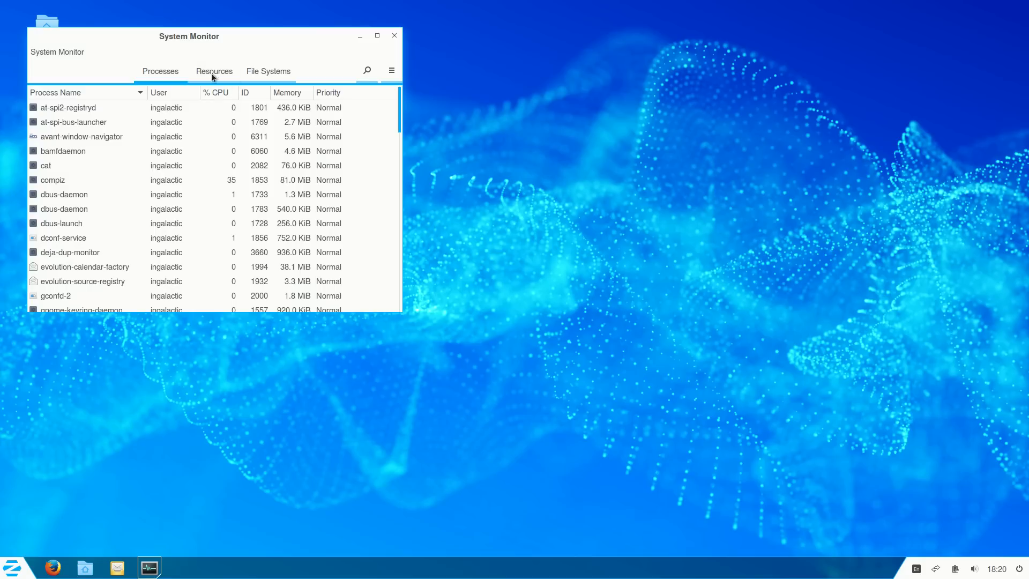
{"action": "left_click", "coordinate": [214, 70]}
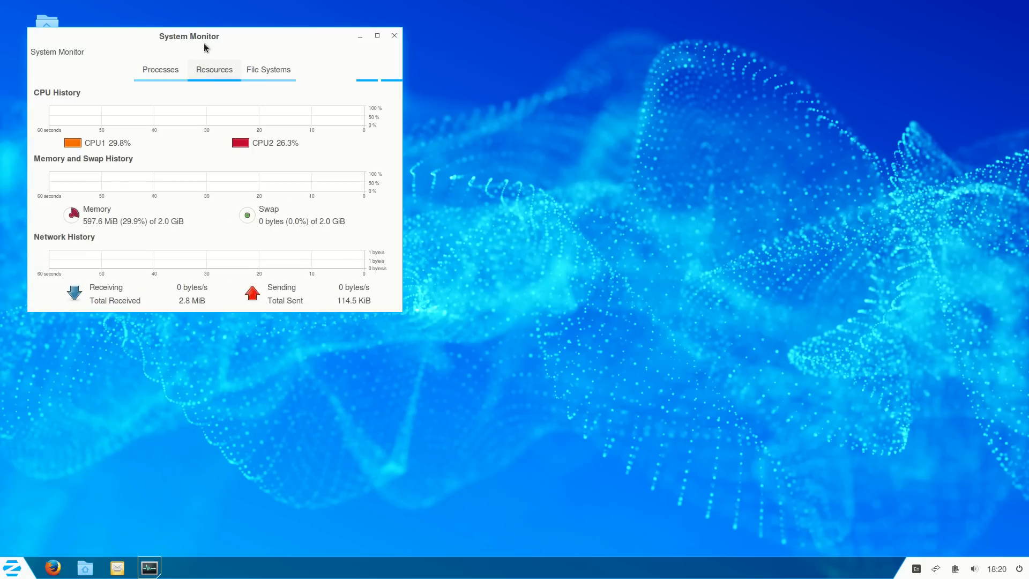
{"action": "left_click_drag", "start_coordinate": [190, 36], "coordinate": [293, 87]}
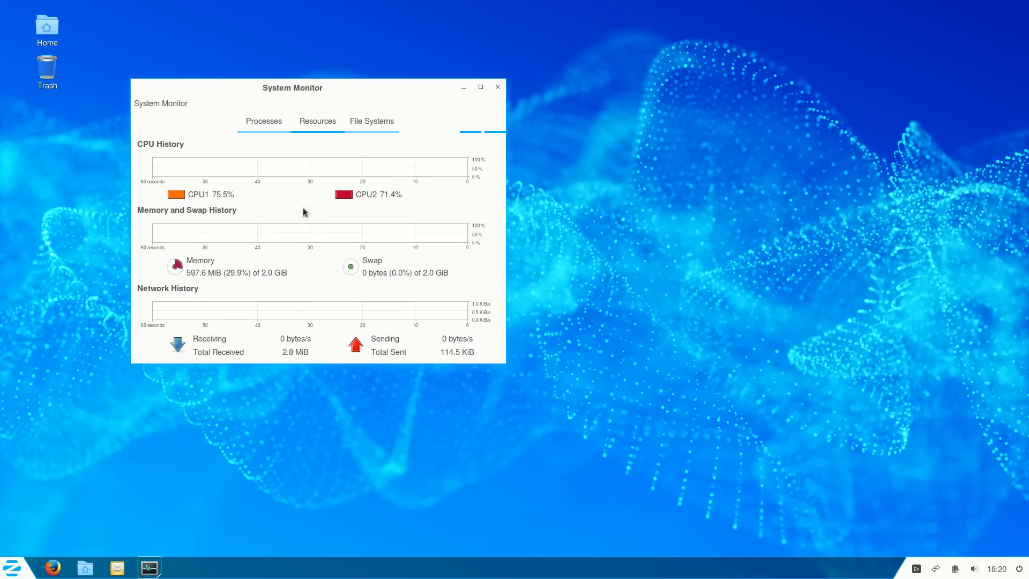
{"action": "mouse_move", "coordinate": [217, 279]}
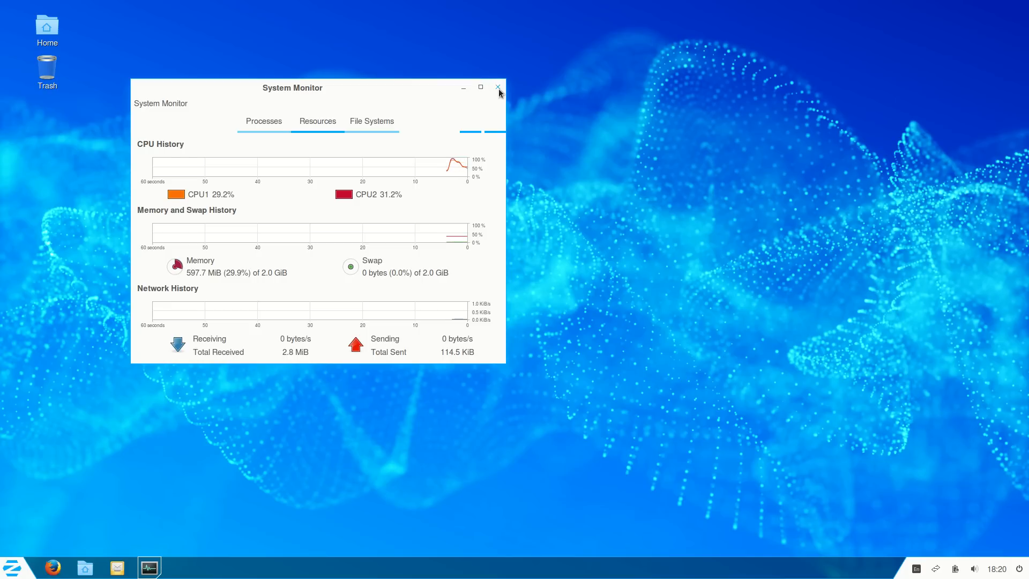
{"action": "mouse_move", "coordinate": [328, 199]}
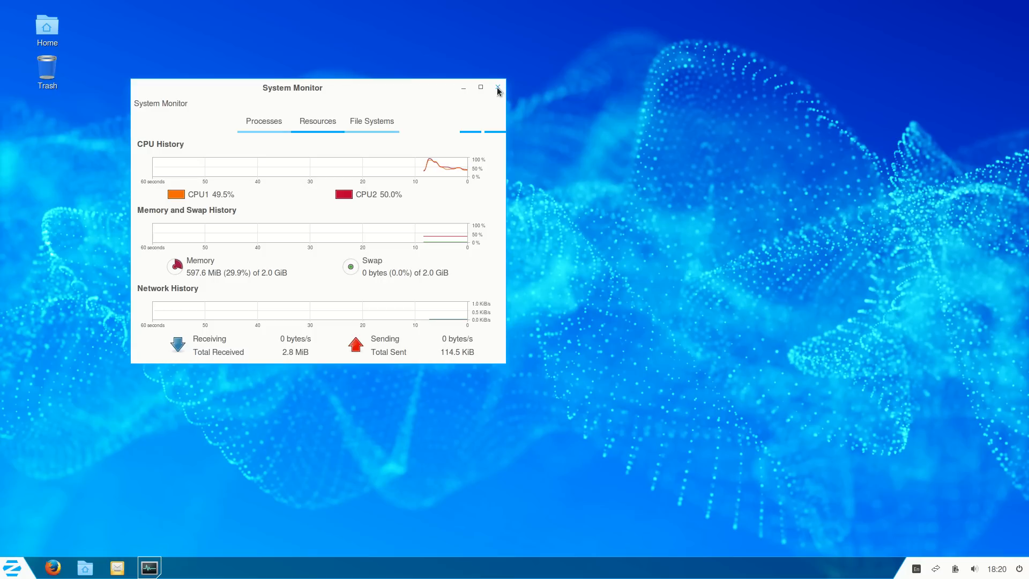
{"action": "mouse_move", "coordinate": [489, 95]}
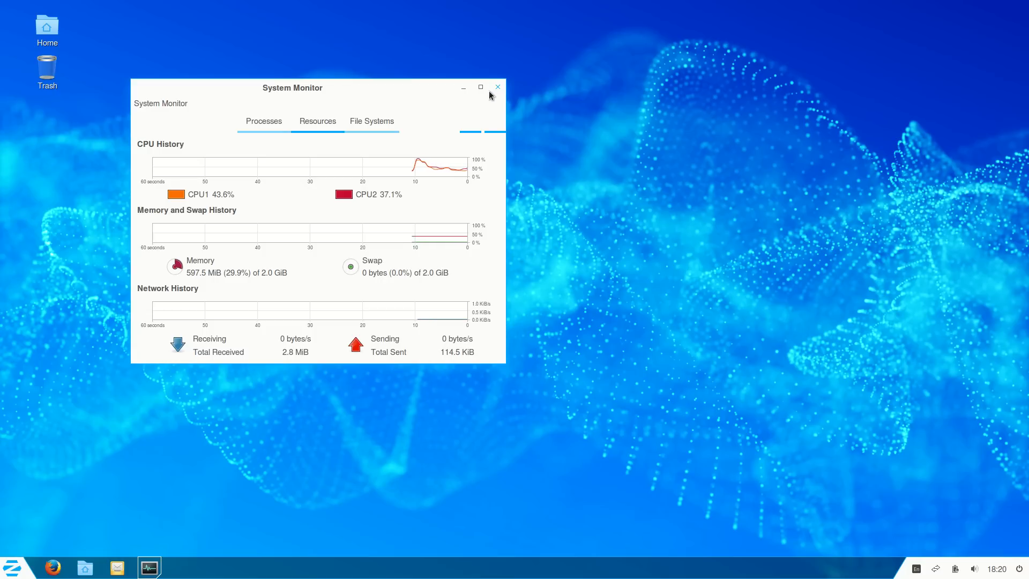
{"action": "left_click", "coordinate": [497, 87]}
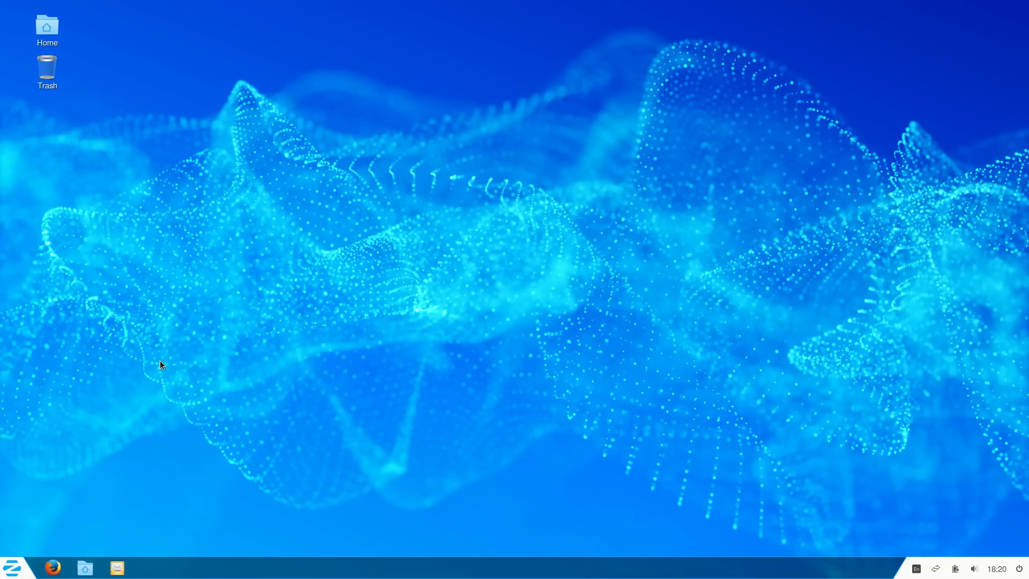
{"action": "mouse_move", "coordinate": [145, 361]}
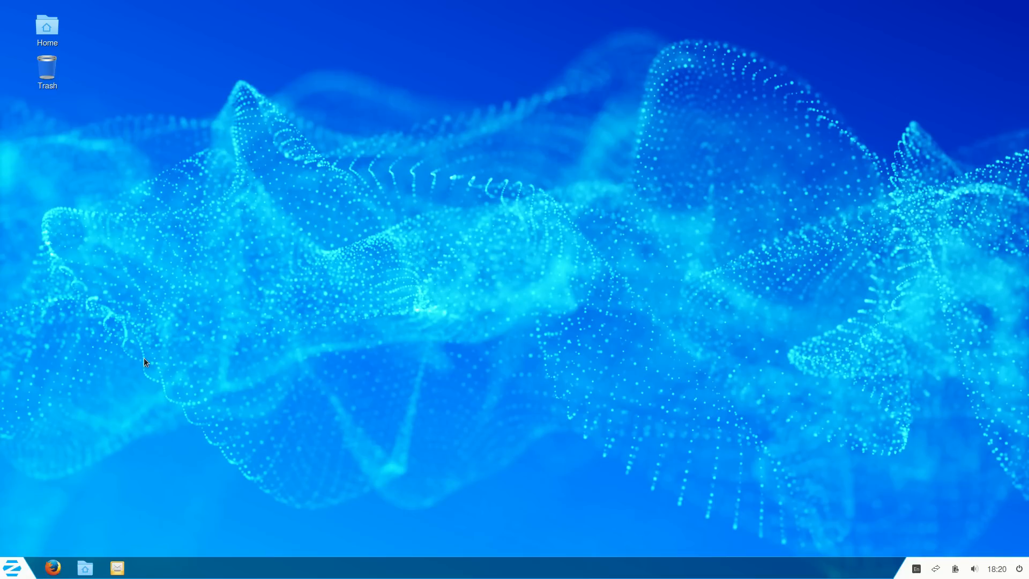
{"action": "mouse_move", "coordinate": [272, 134]}
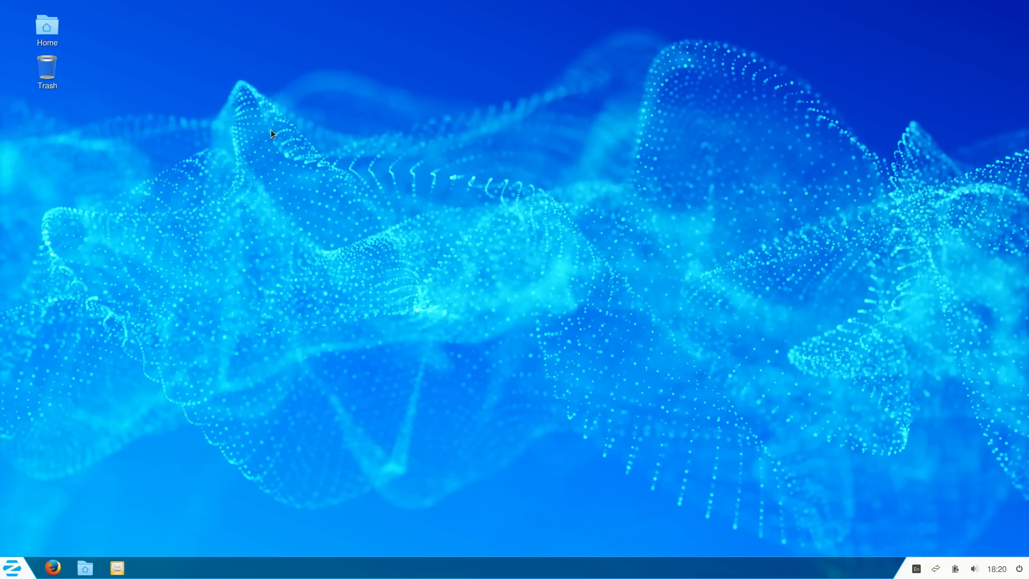
{"action": "mouse_move", "coordinate": [295, 158]}
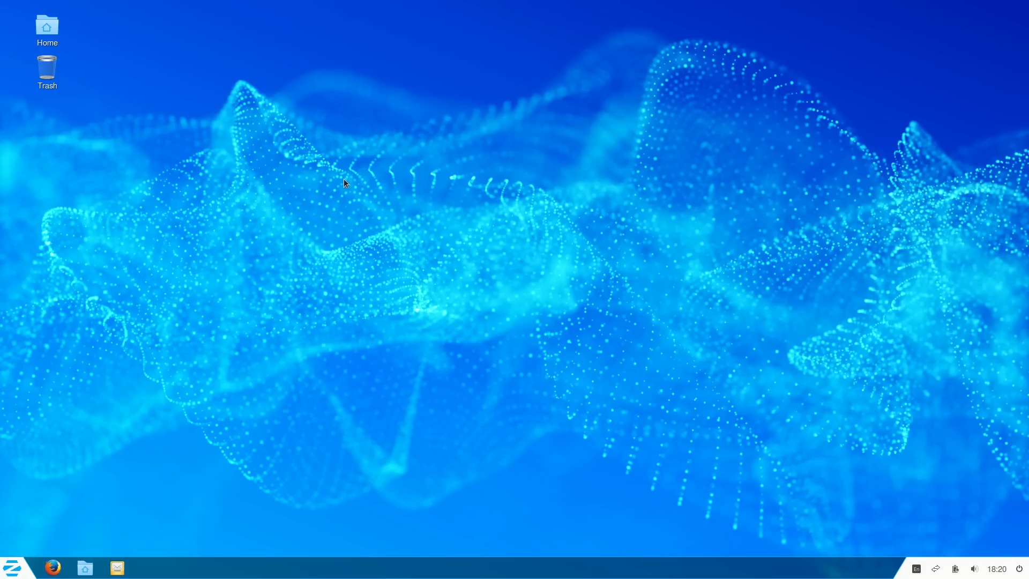
{"action": "mouse_move", "coordinate": [473, 275]}
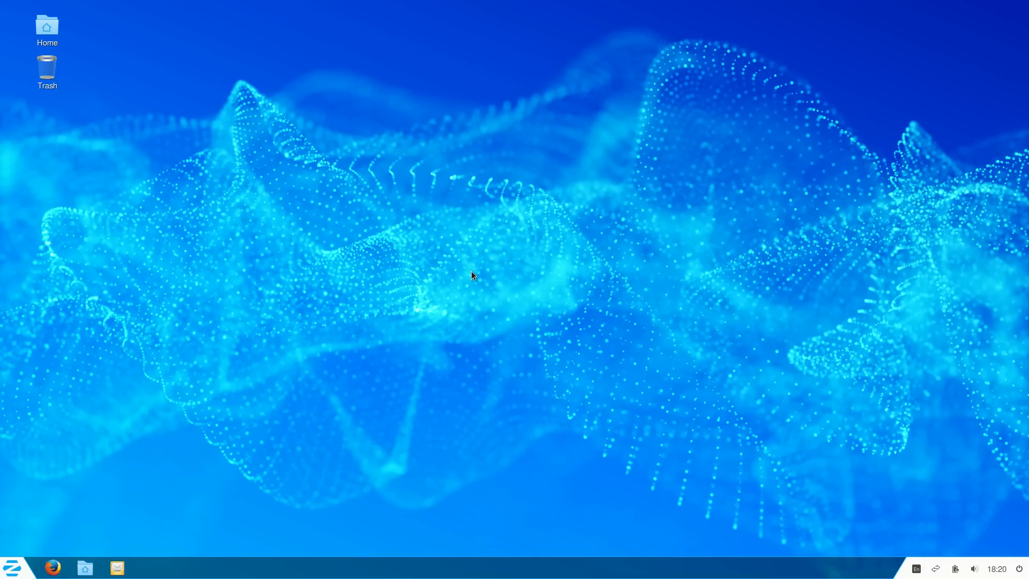
{"action": "mouse_move", "coordinate": [469, 258]}
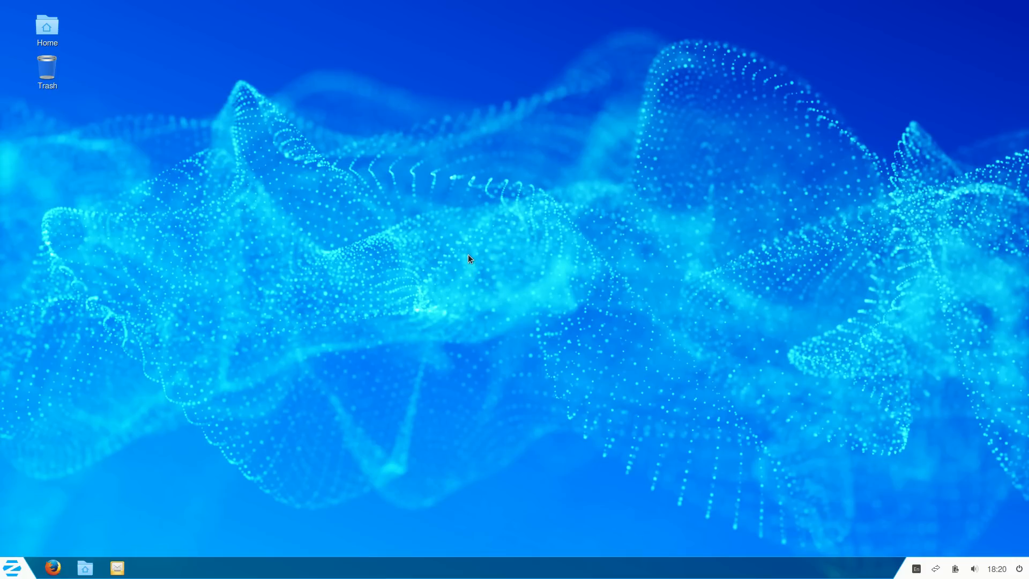